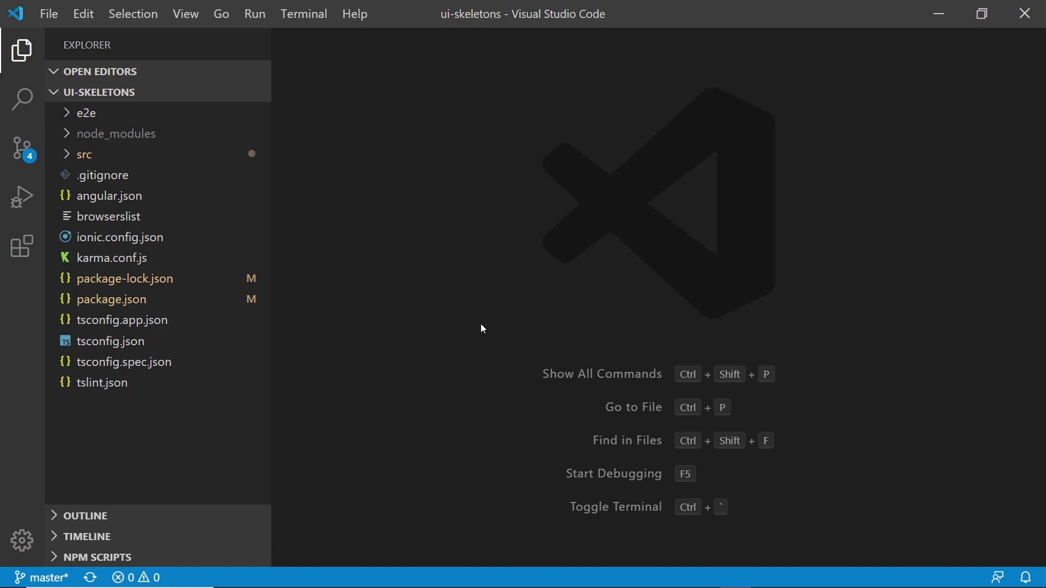
mouse_move(86, 97)
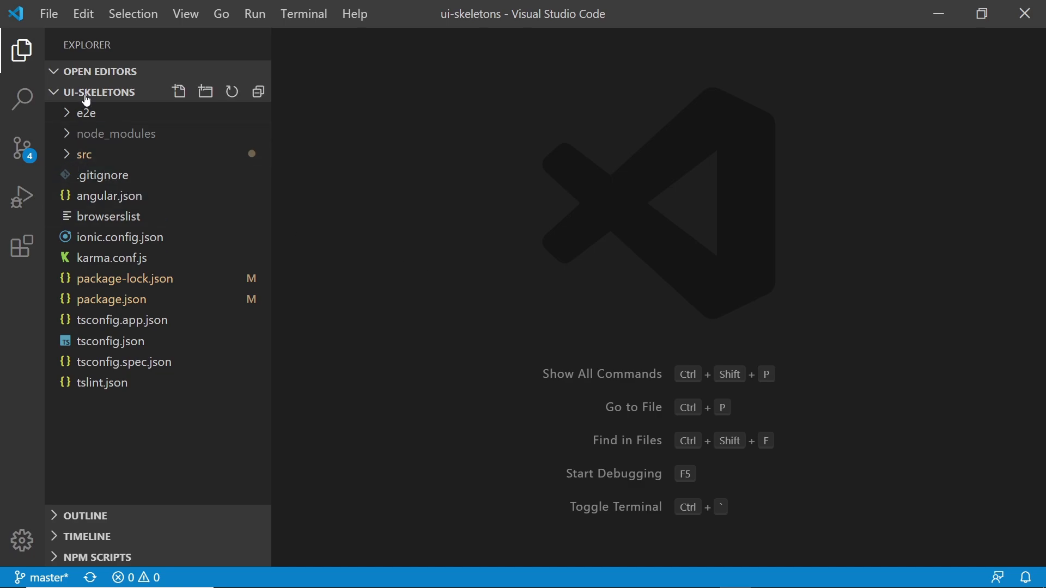
Step: Open home.page.html and home.page.ts from src/app/home, then hide the Explorer sidebar
click(83, 154)
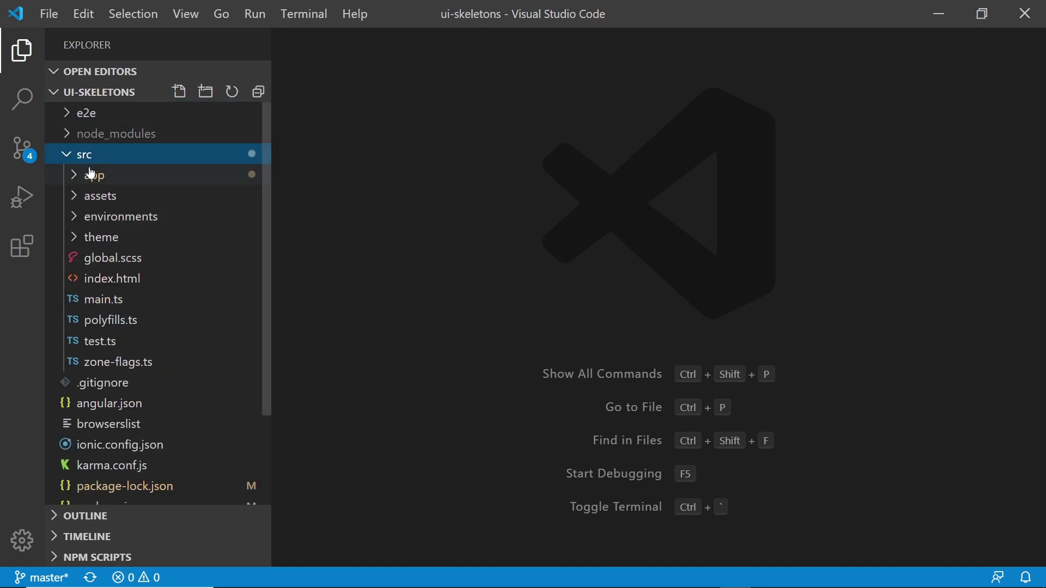
click(95, 174)
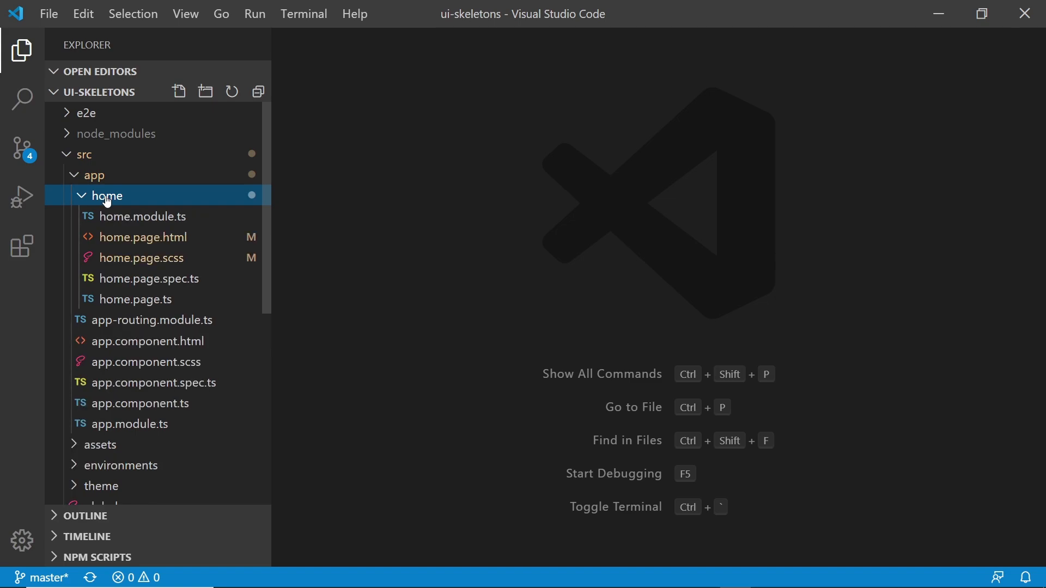
click(142, 237)
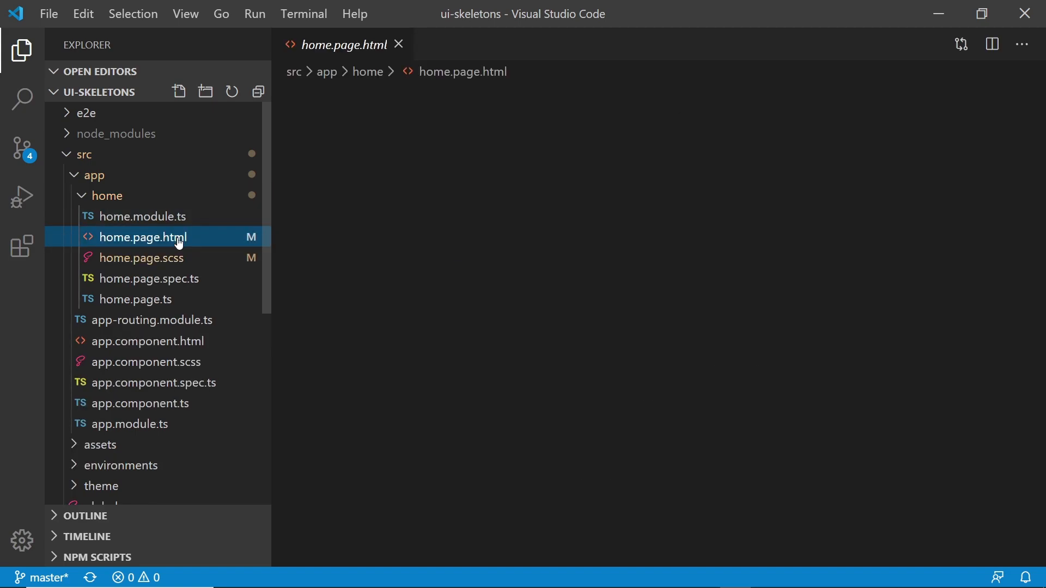
click(141, 237)
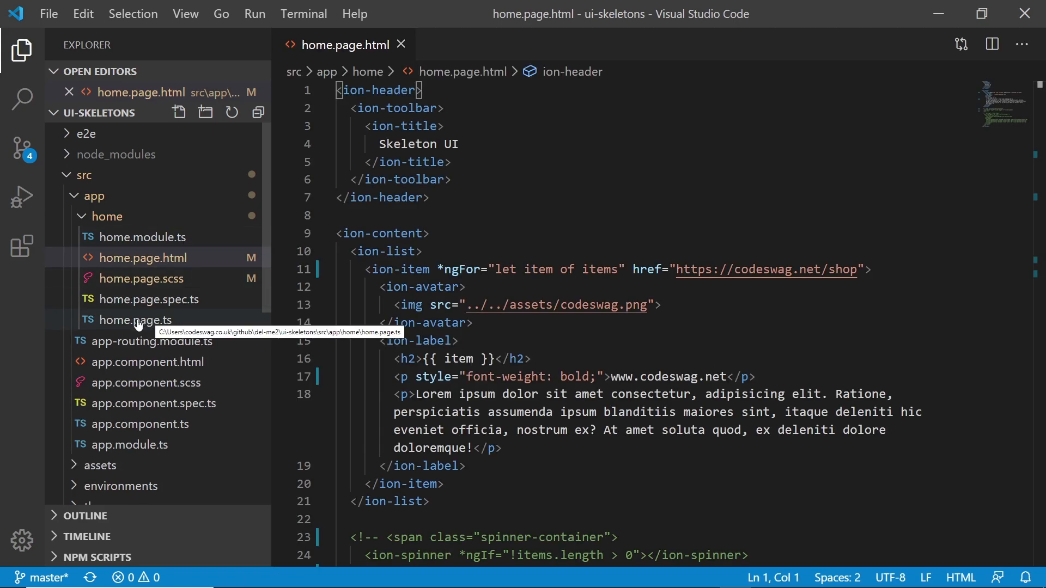
click(128, 320)
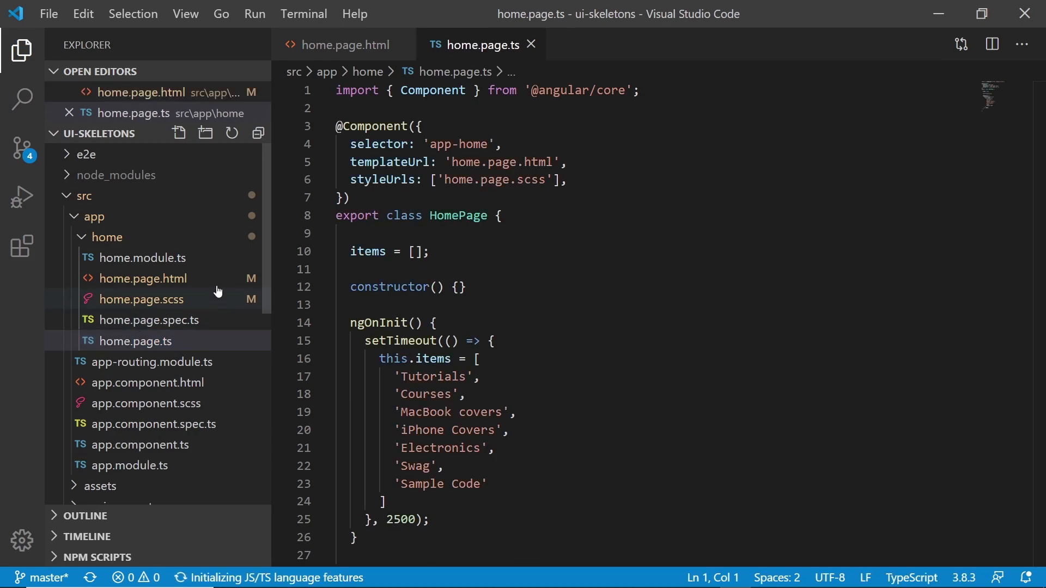
mouse_move(22, 51)
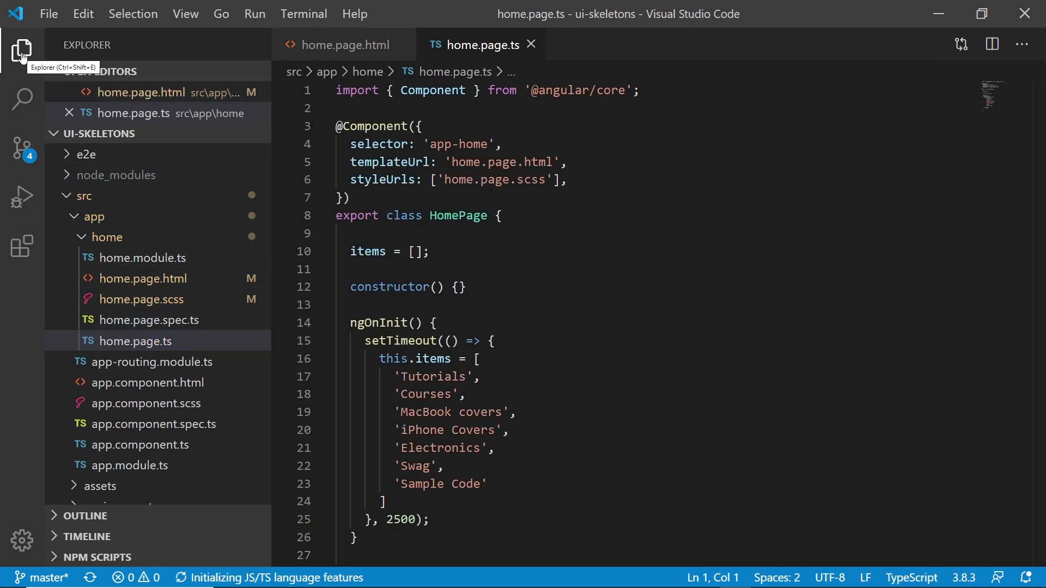
click(346, 44)
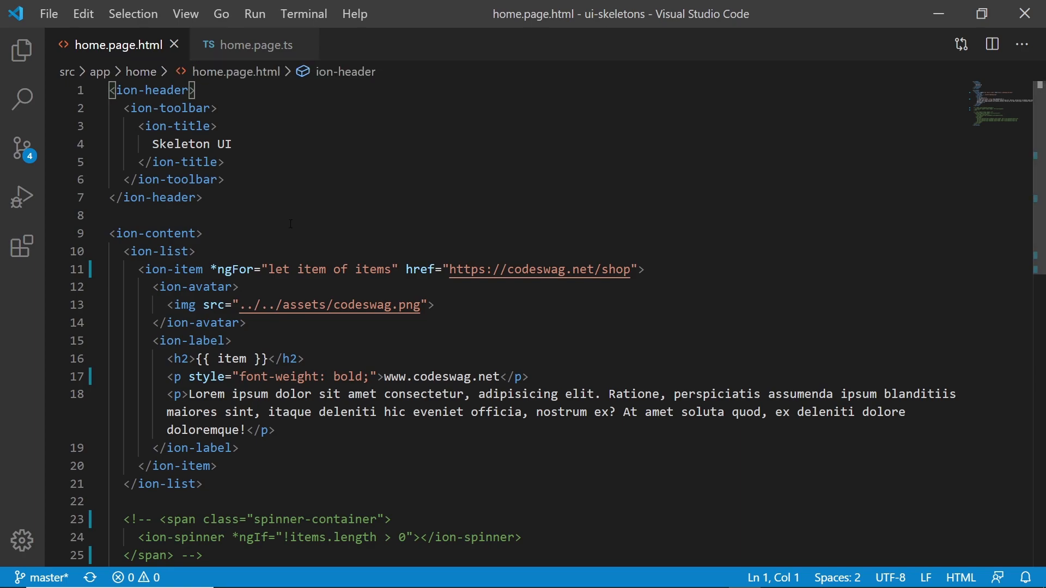
drag(110, 90, 203, 197)
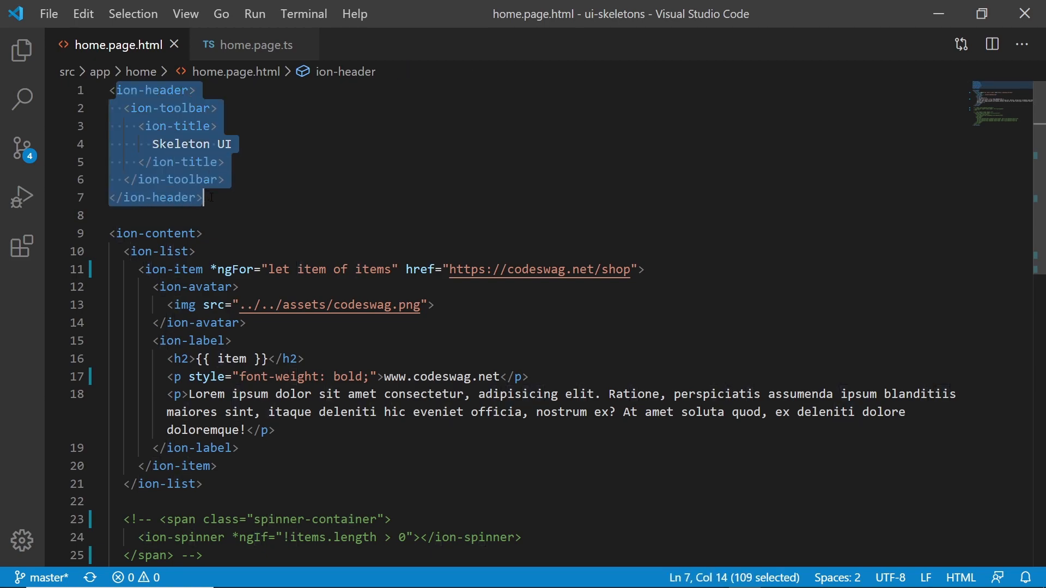
double_click(191, 144)
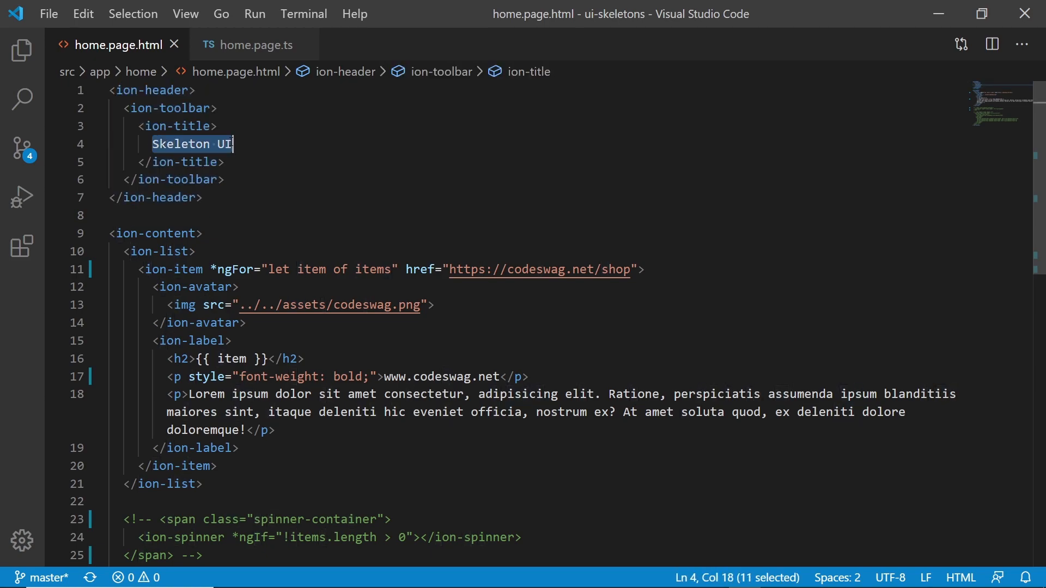
click(154, 234)
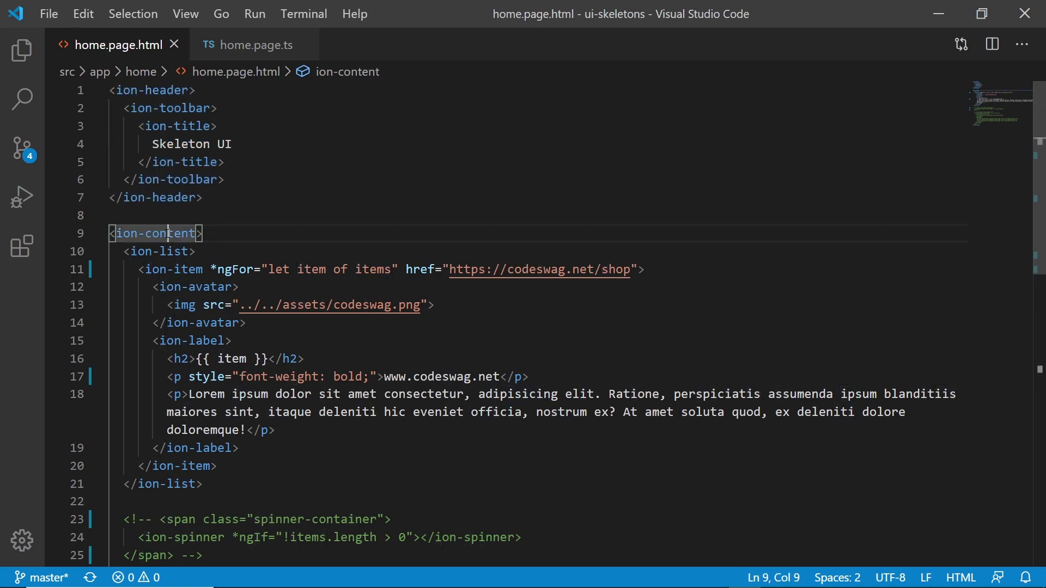
scroll(down, 3)
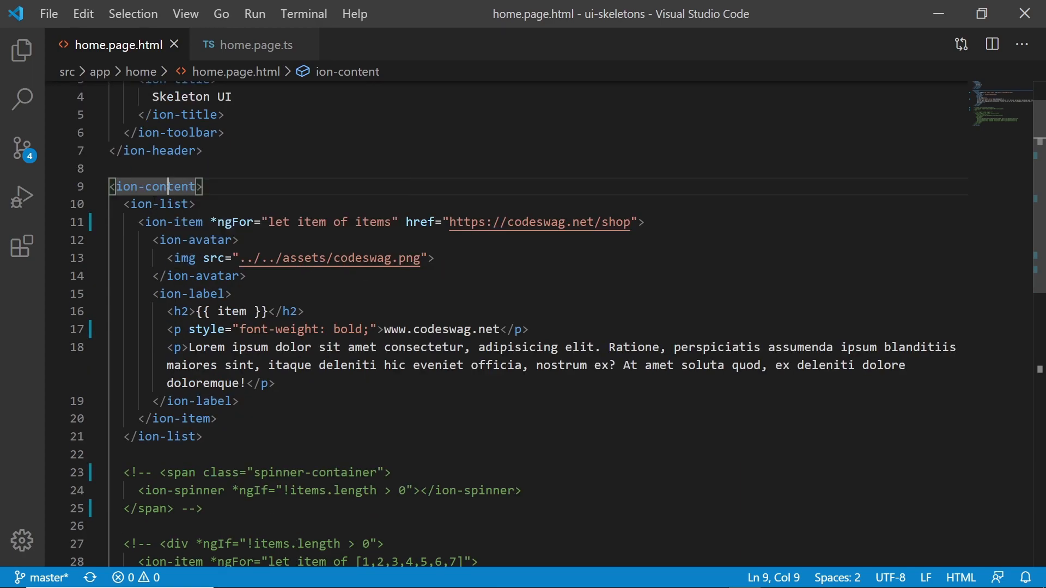
click(158, 203)
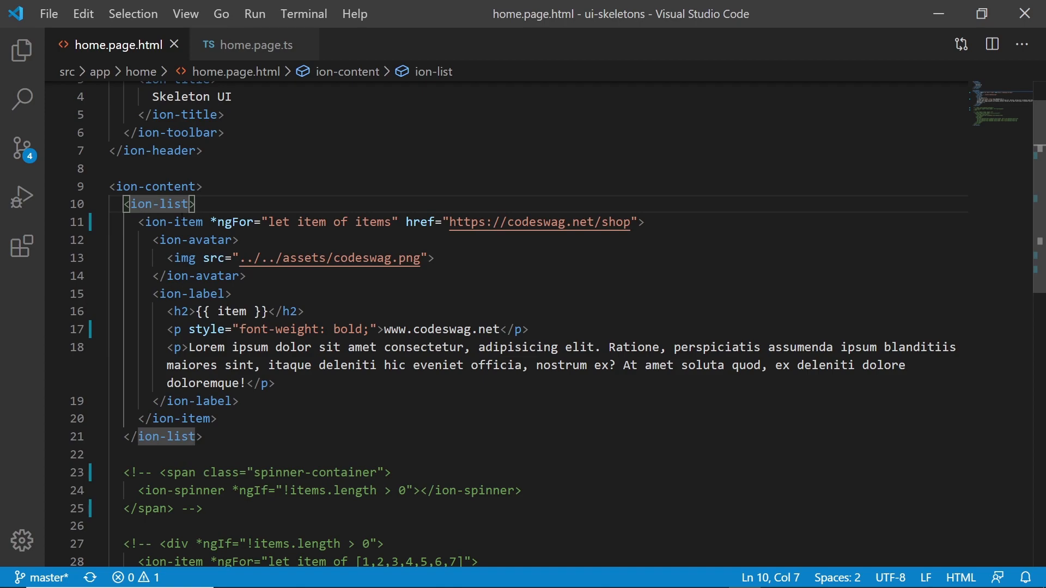
click(161, 222)
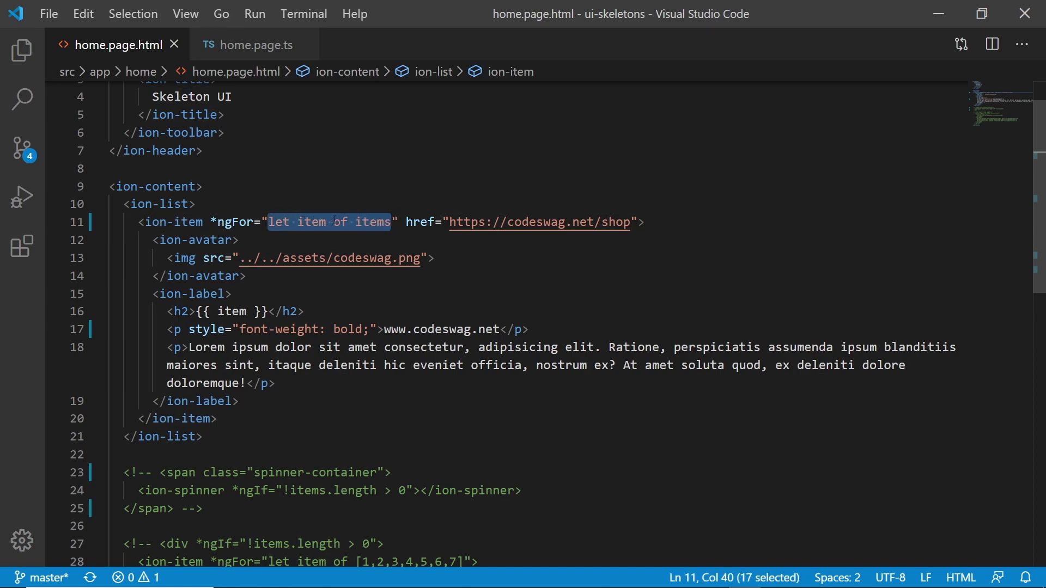
double_click(374, 222)
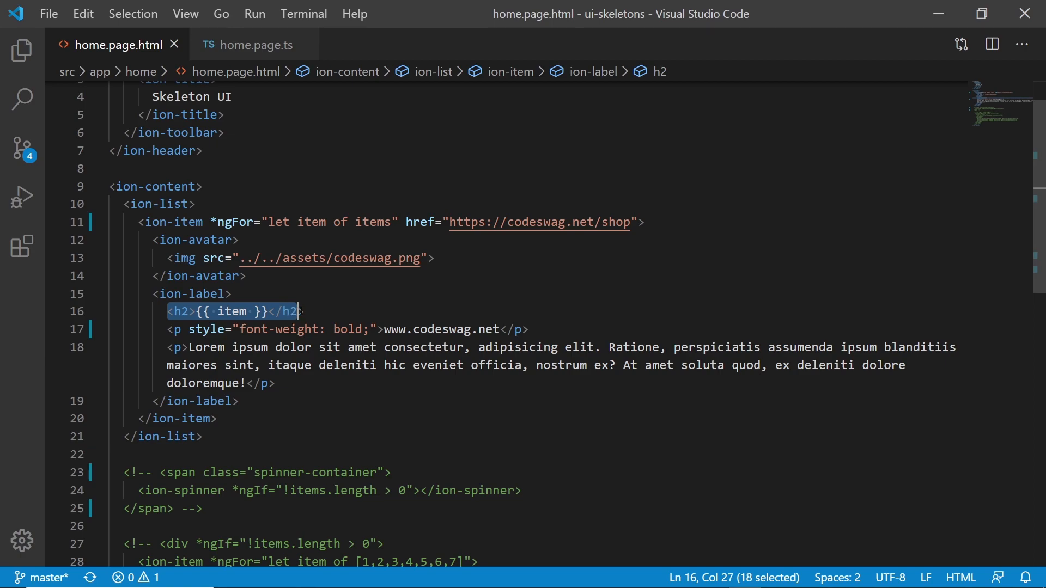
click(174, 329)
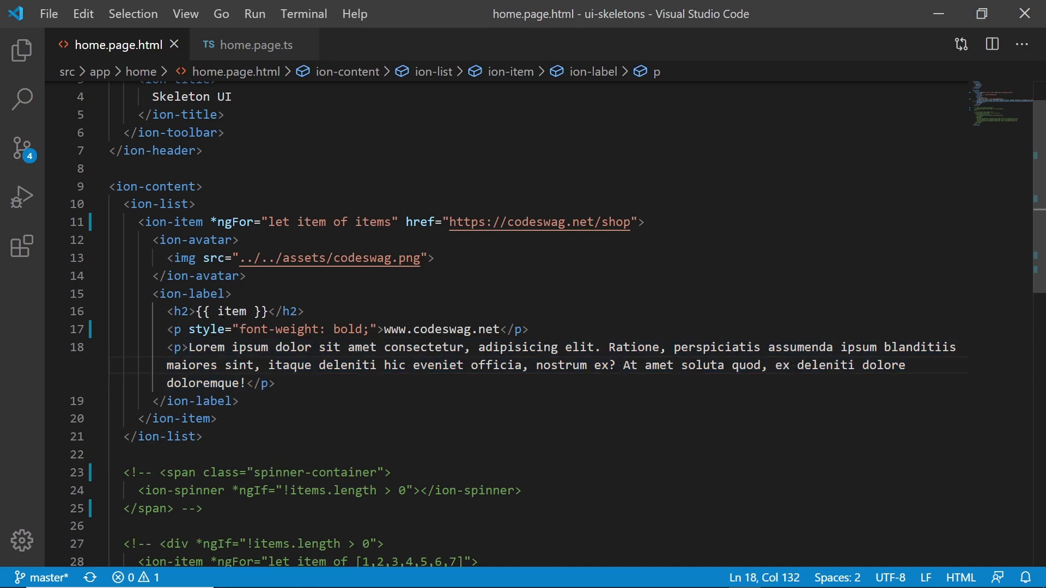
double_click(234, 311)
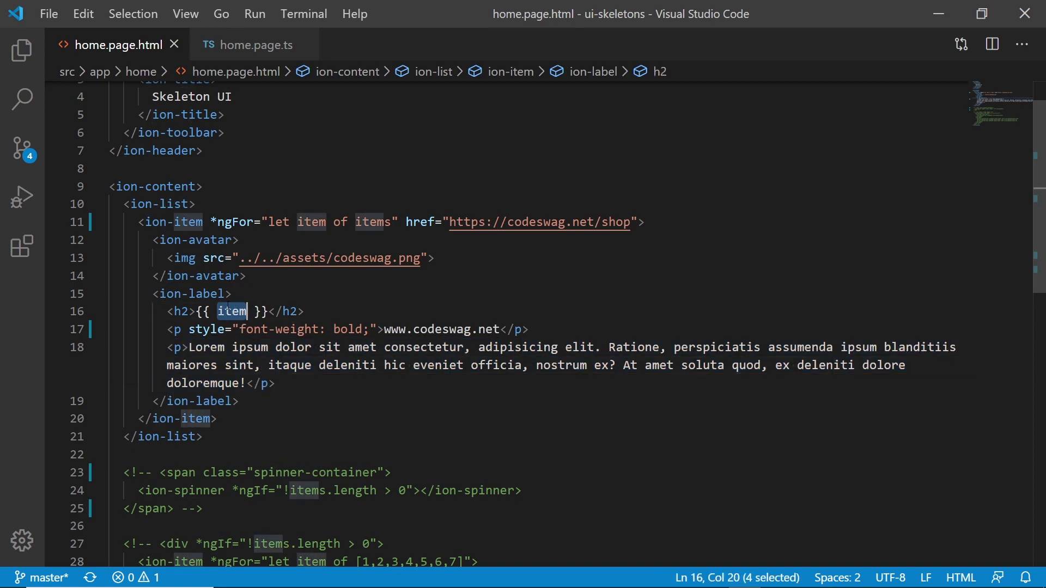
double_click(374, 221)
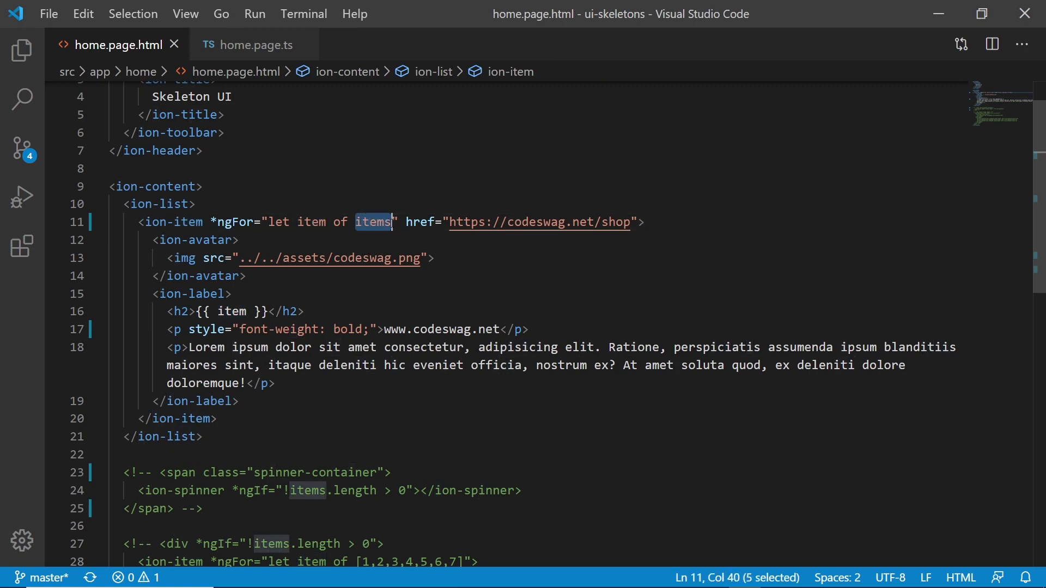
mouse_move(255, 44)
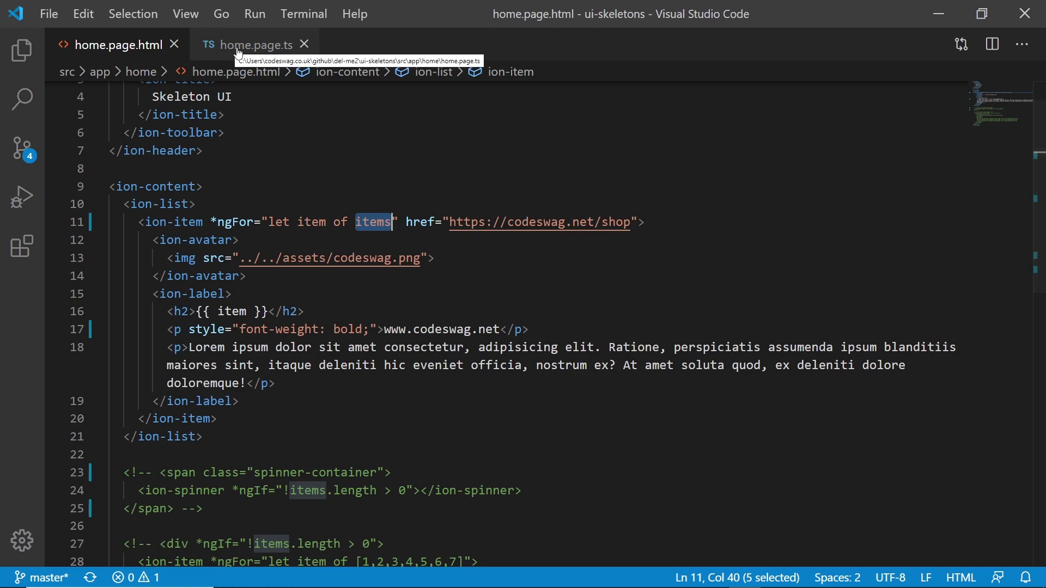
click(255, 44)
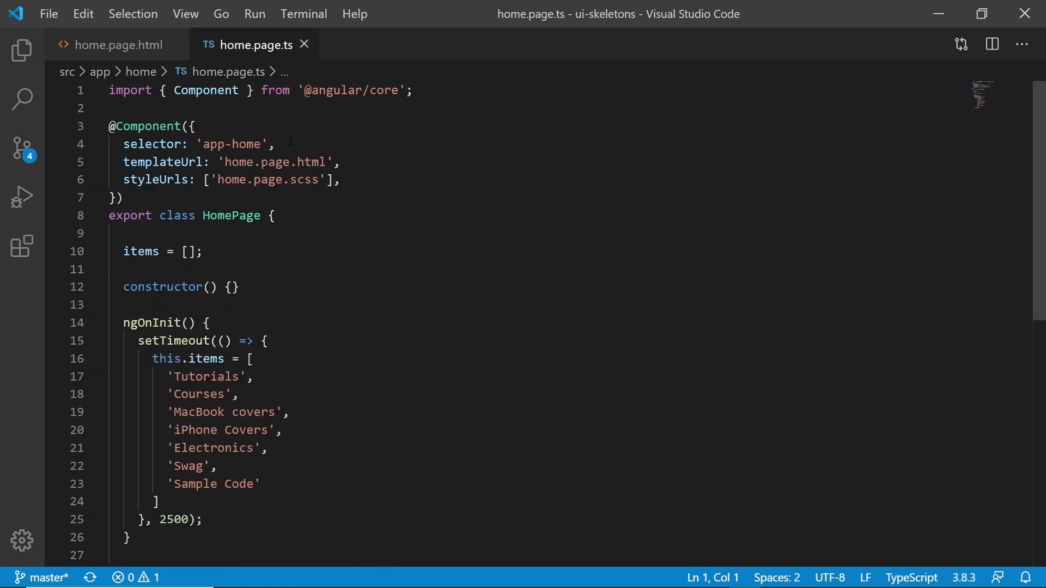
mouse_move(1014, 102)
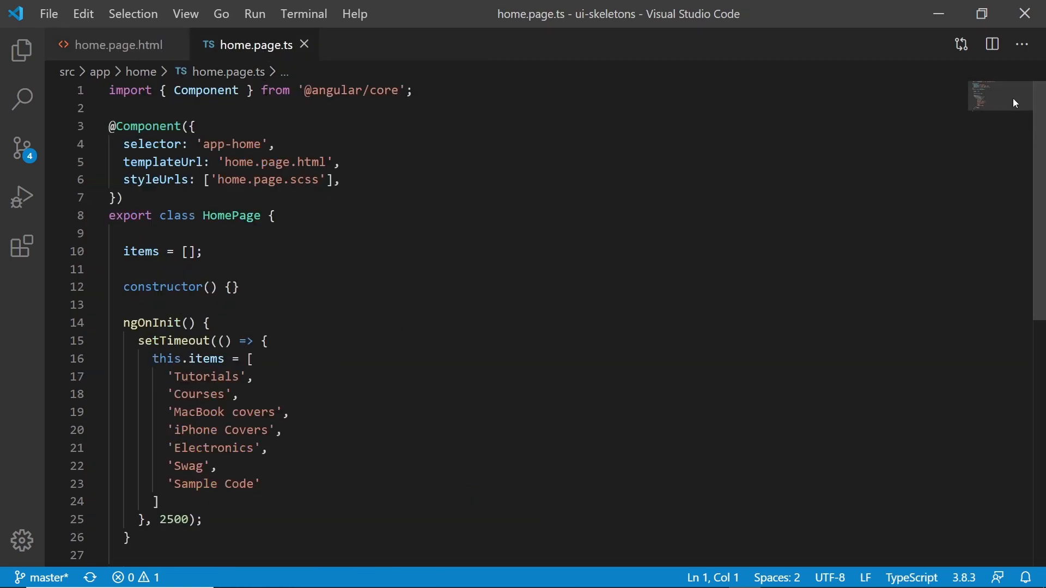
scroll(down, 3)
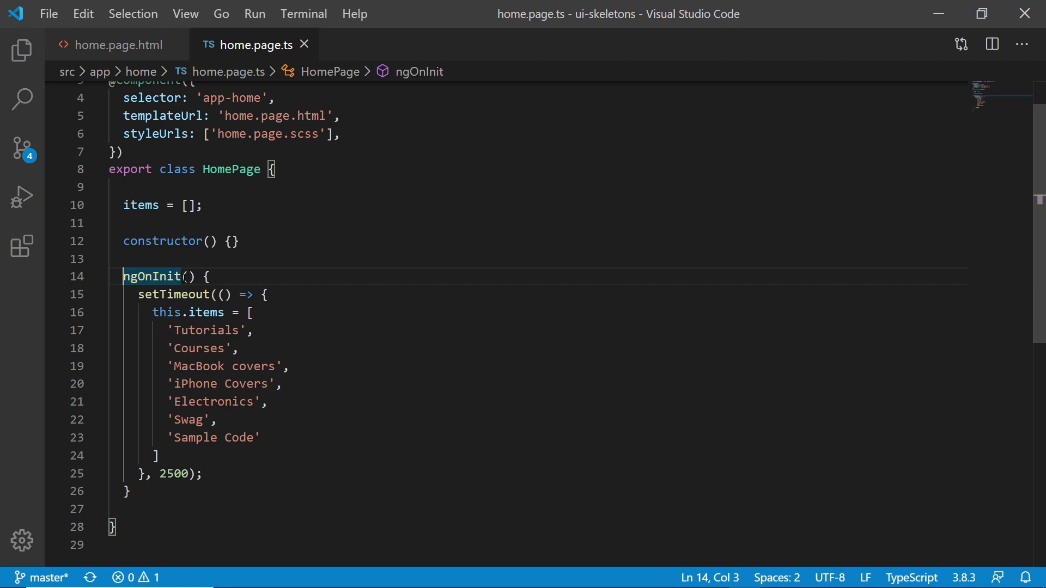
mouse_move(152, 276)
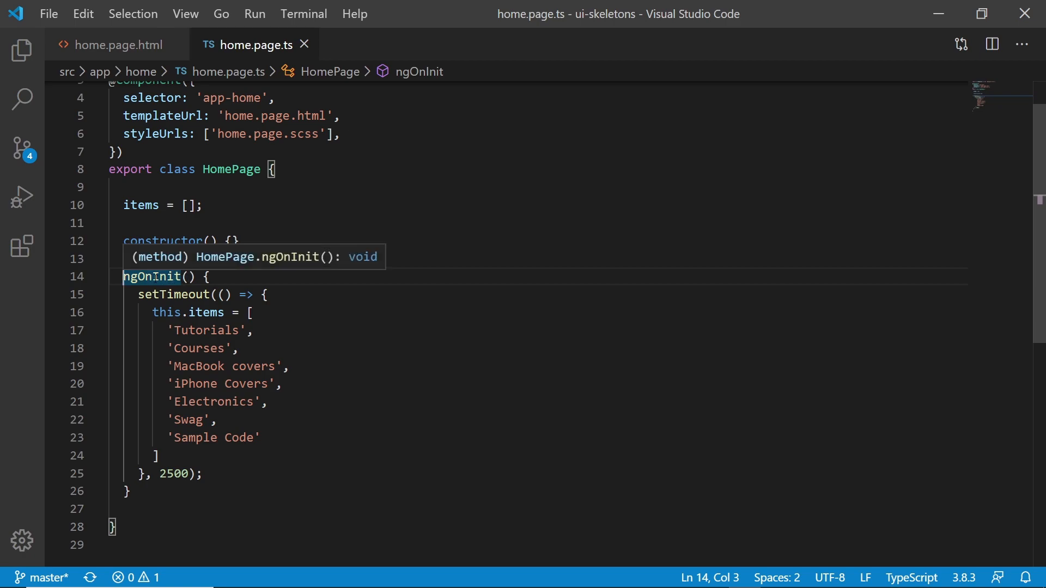
mouse_move(264, 277)
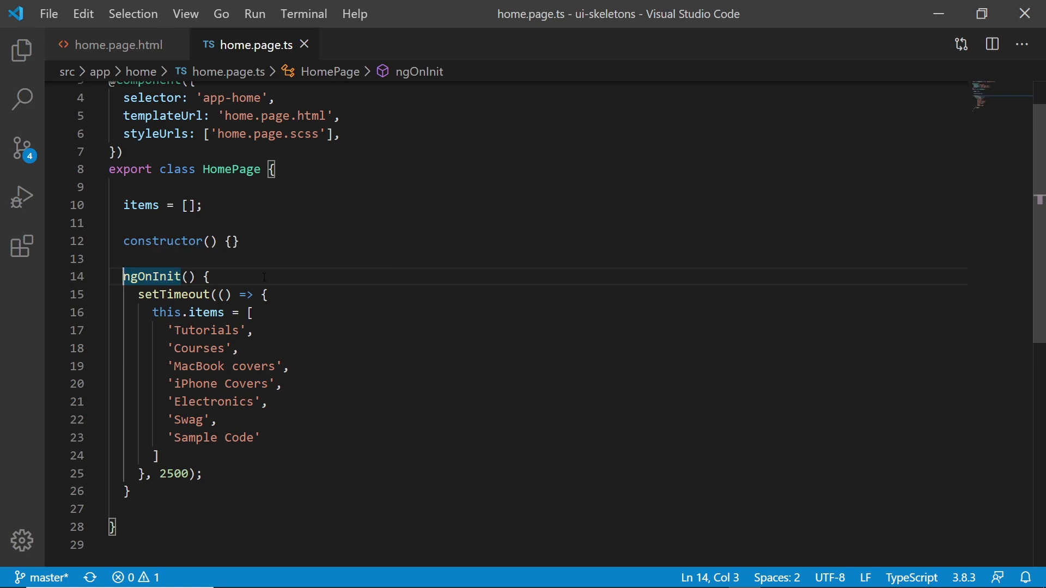
click(208, 276)
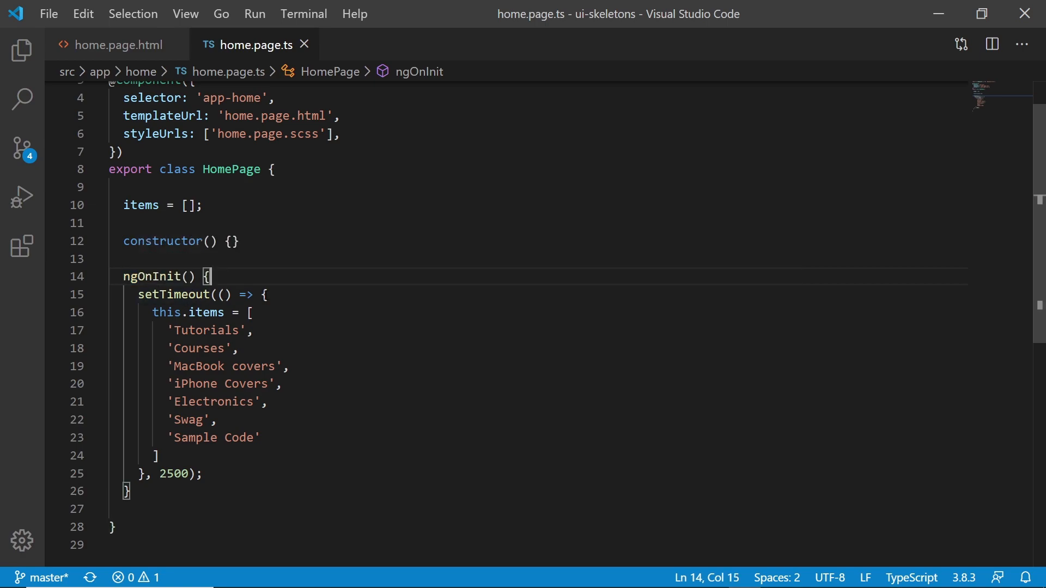
click(263, 294)
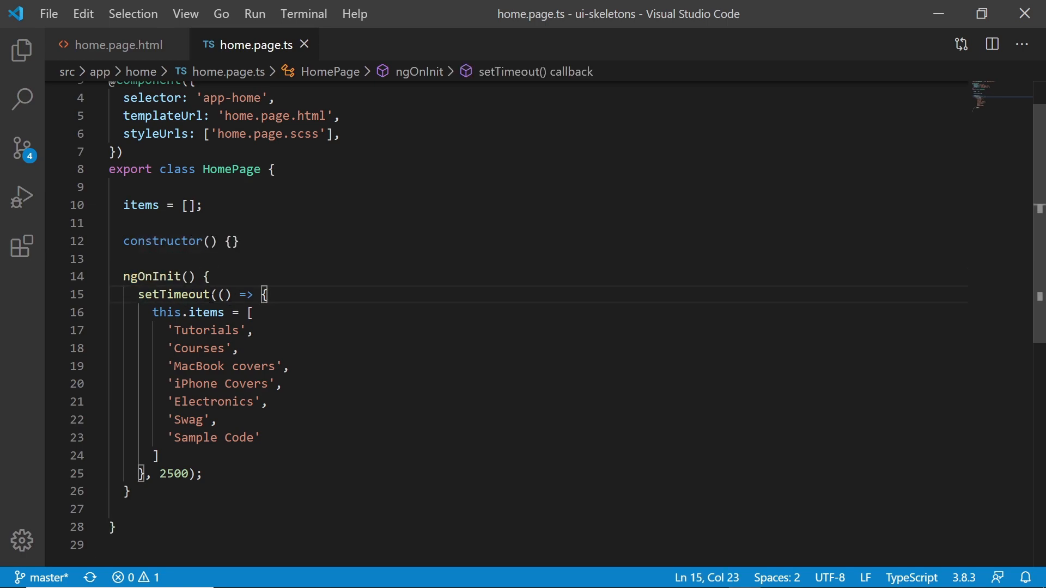
double_click(173, 473)
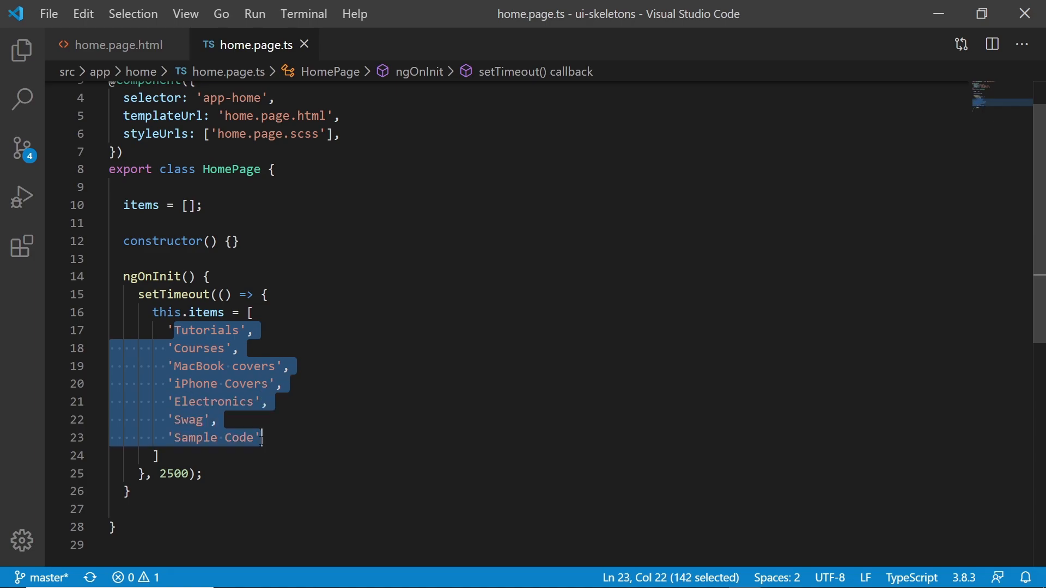
click(231, 365)
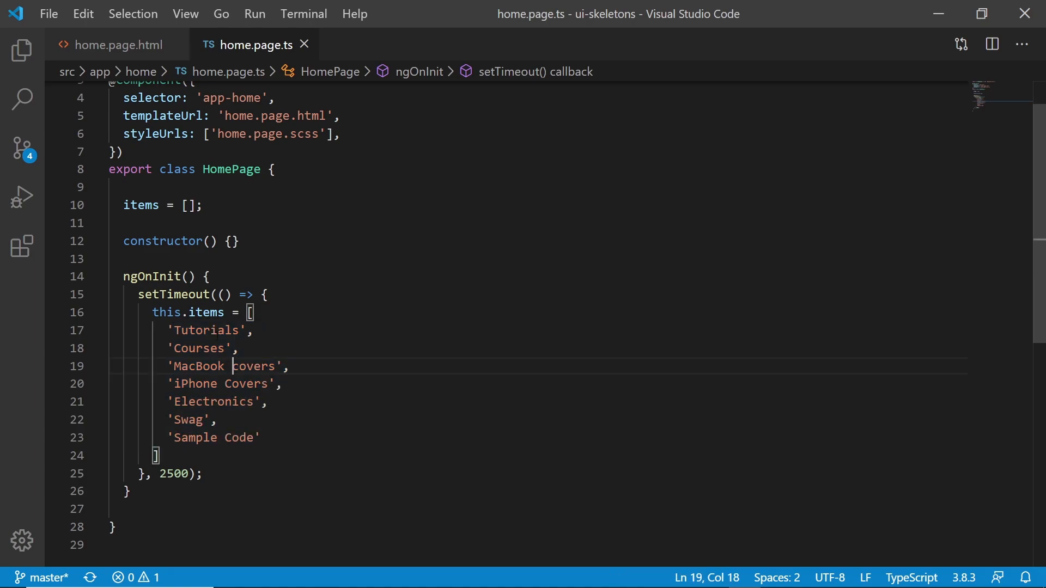
click(119, 45)
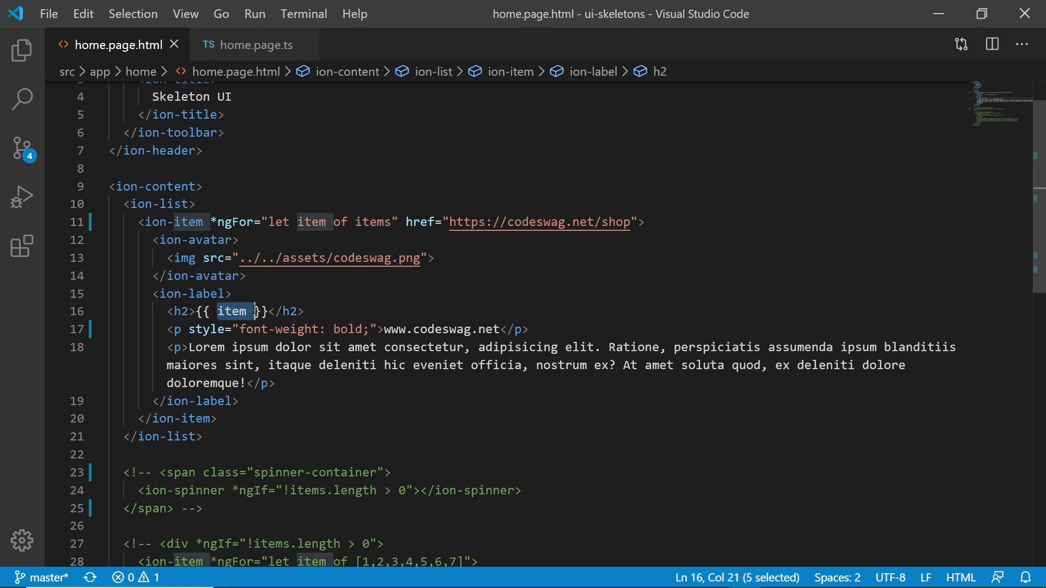
click(249, 44)
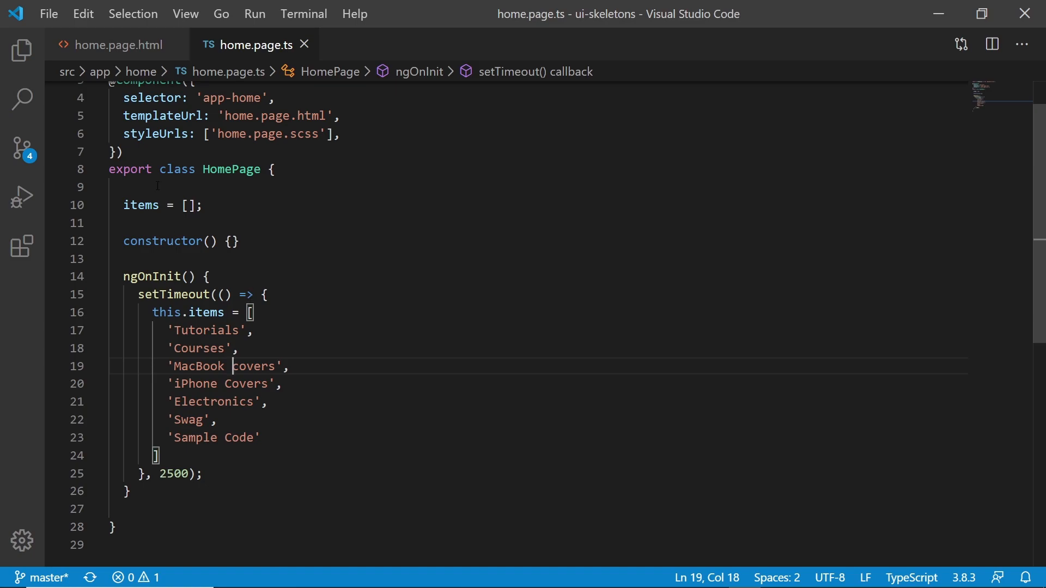
click(118, 44)
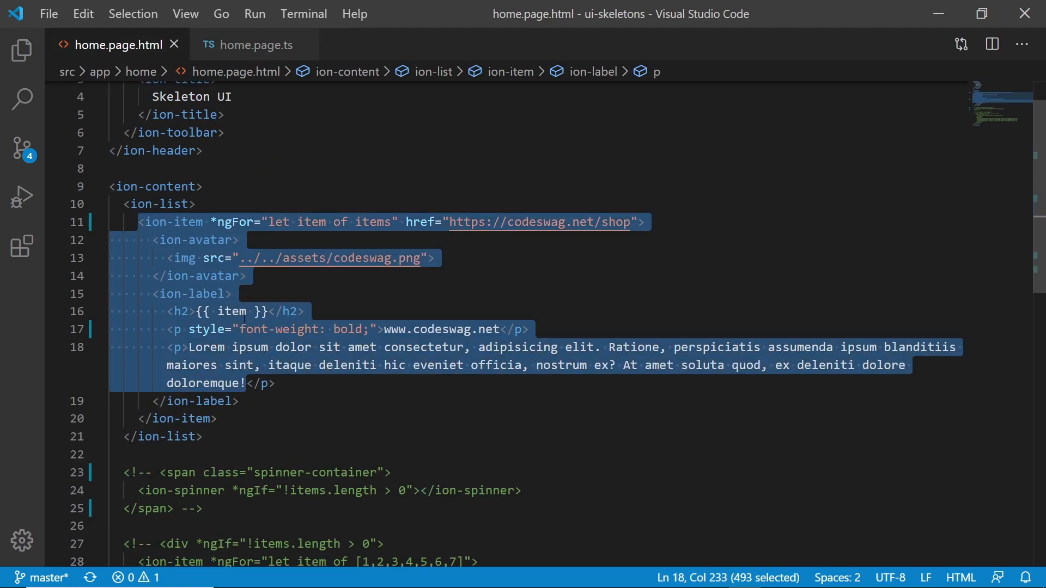
click(275, 383)
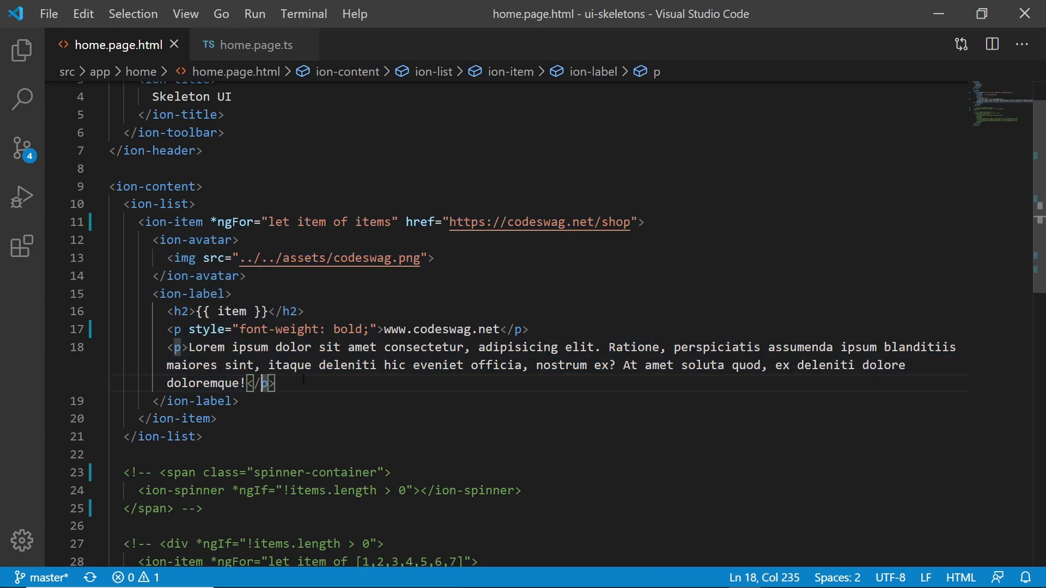
scroll(up, 3)
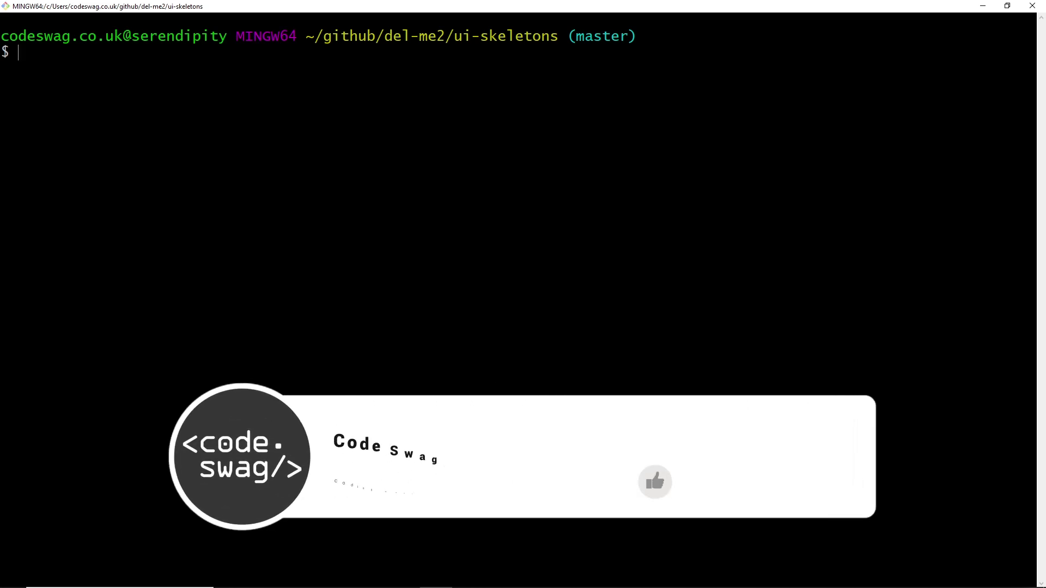
Step: Run 'ionic serve' in Git Bash to launch the app on localhost:8100
text(ioni)
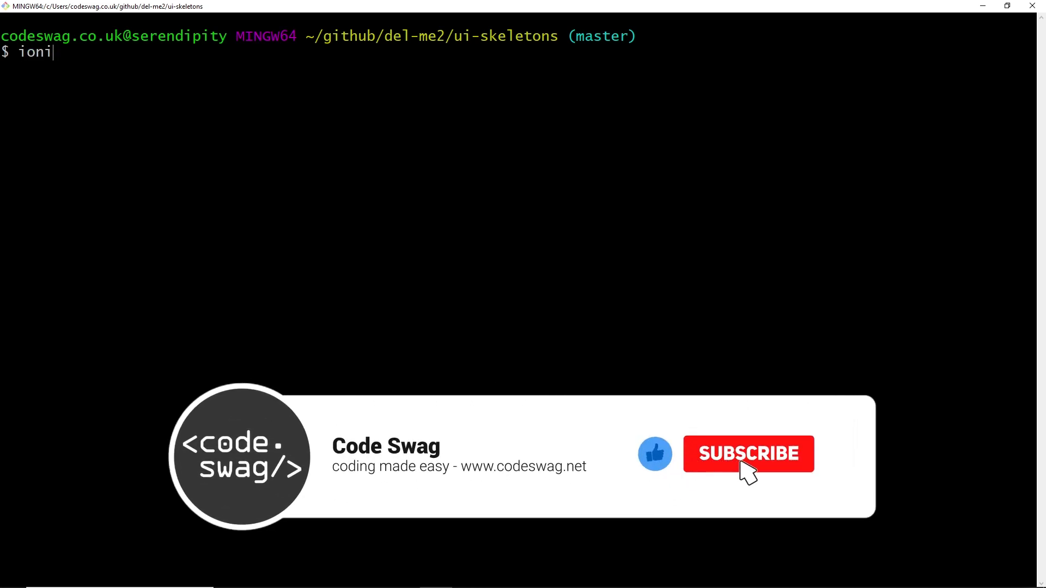
text(c serve)
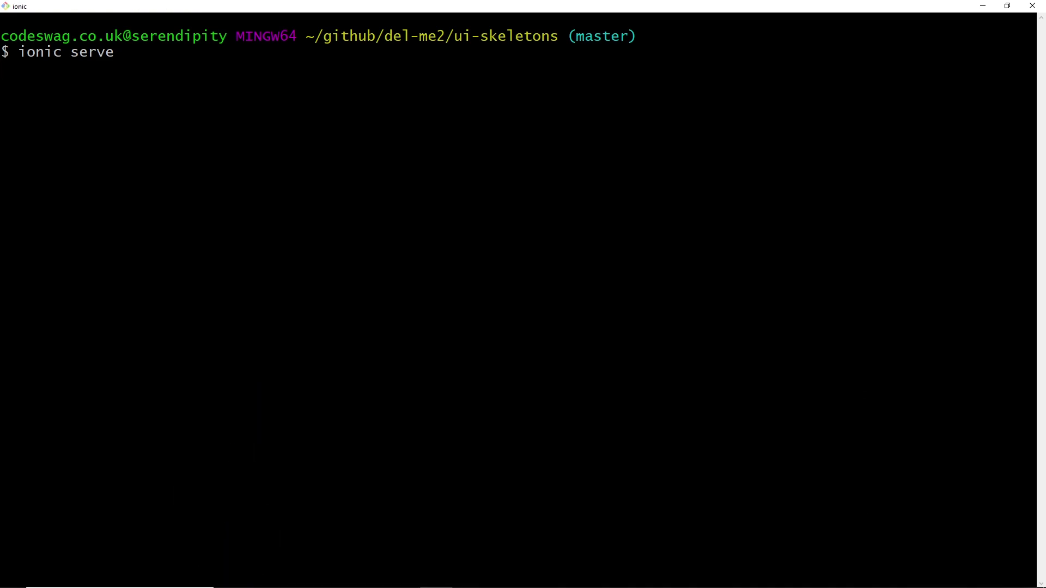
key(Return)
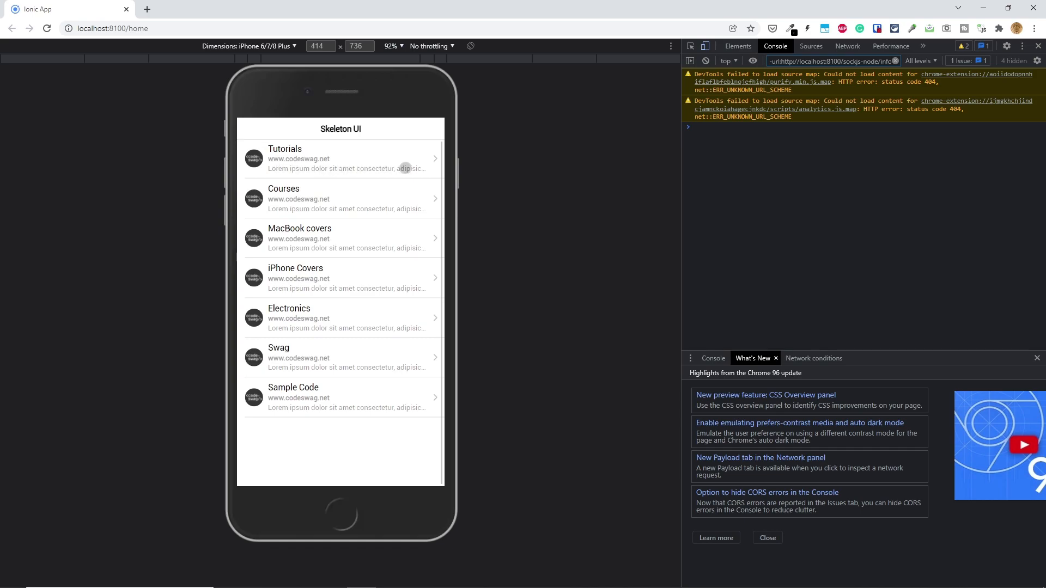
mouse_move(338, 138)
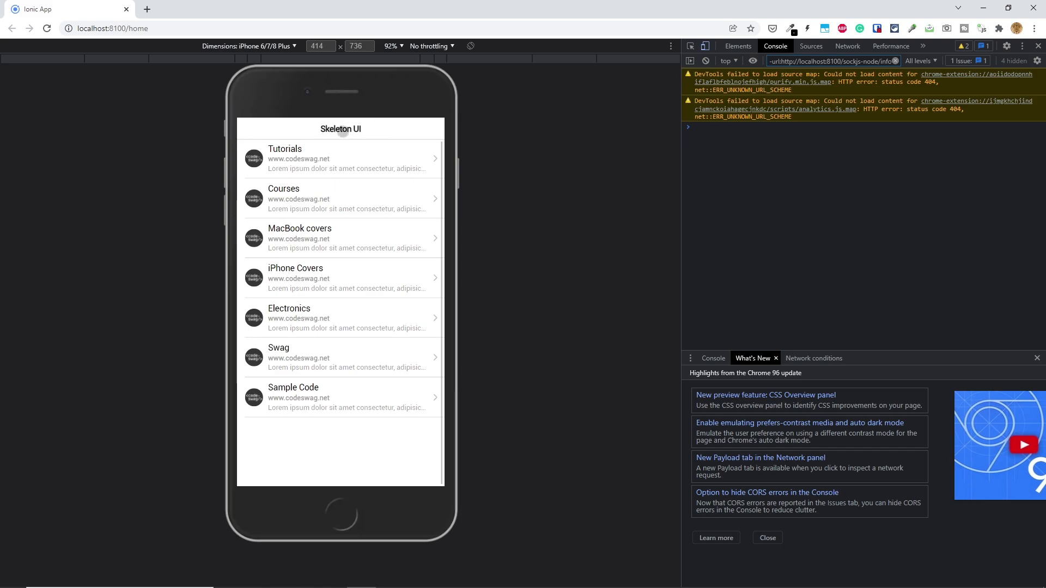
mouse_move(520, 385)
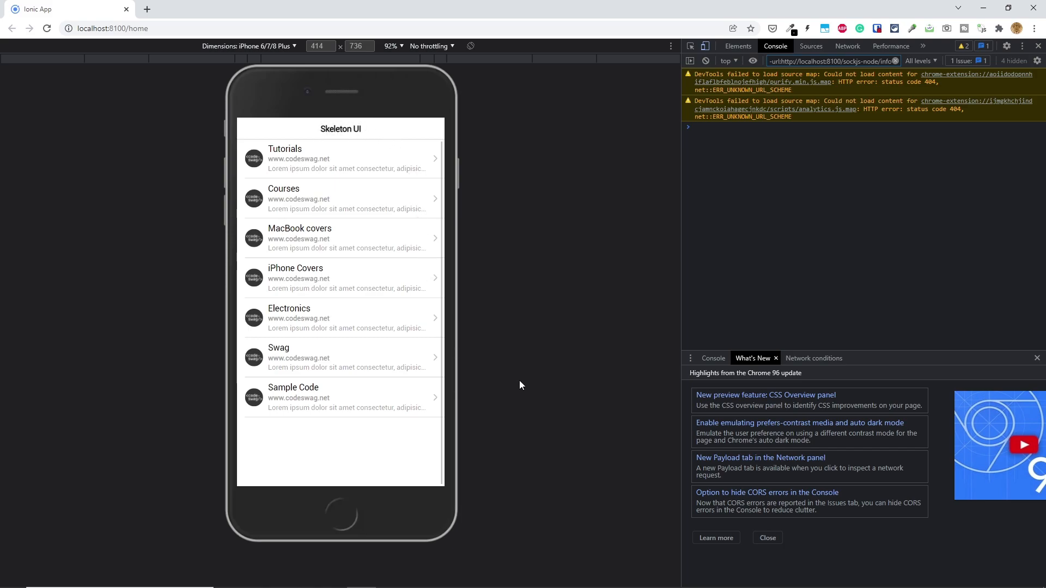
mouse_move(527, 291)
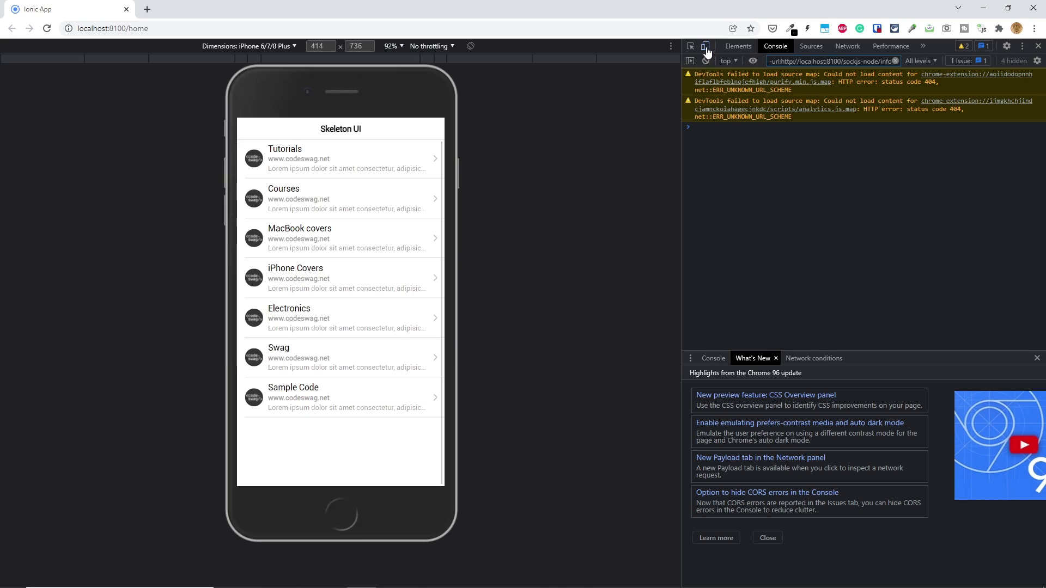
click(705, 45)
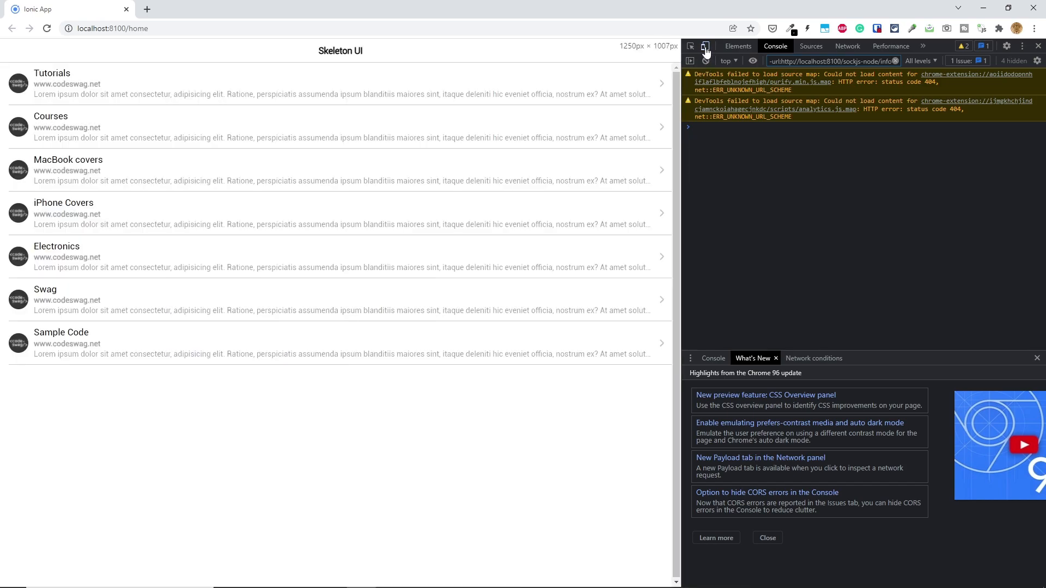
click(705, 46)
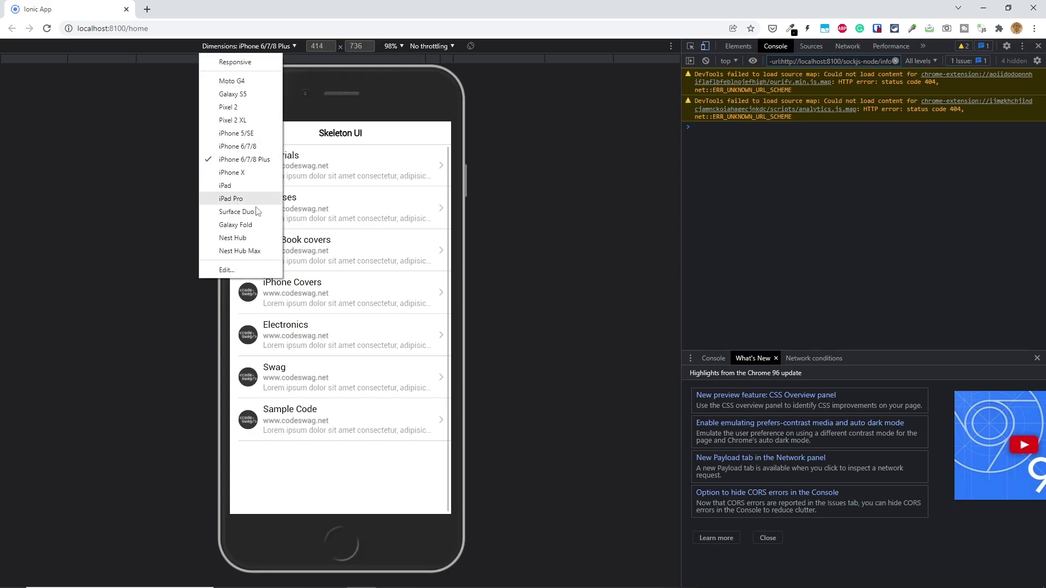
mouse_move(304, 169)
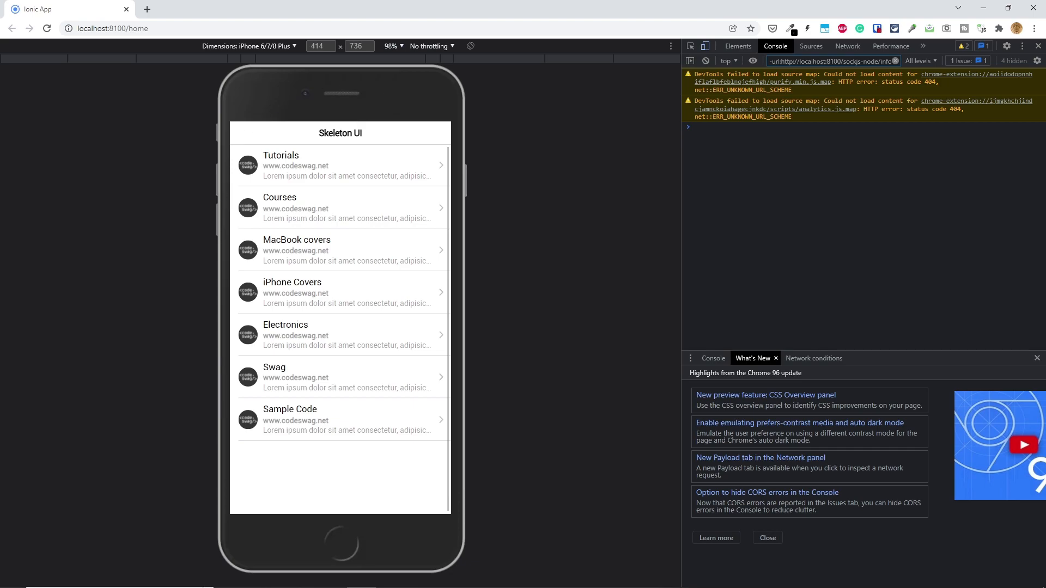
mouse_move(558, 304)
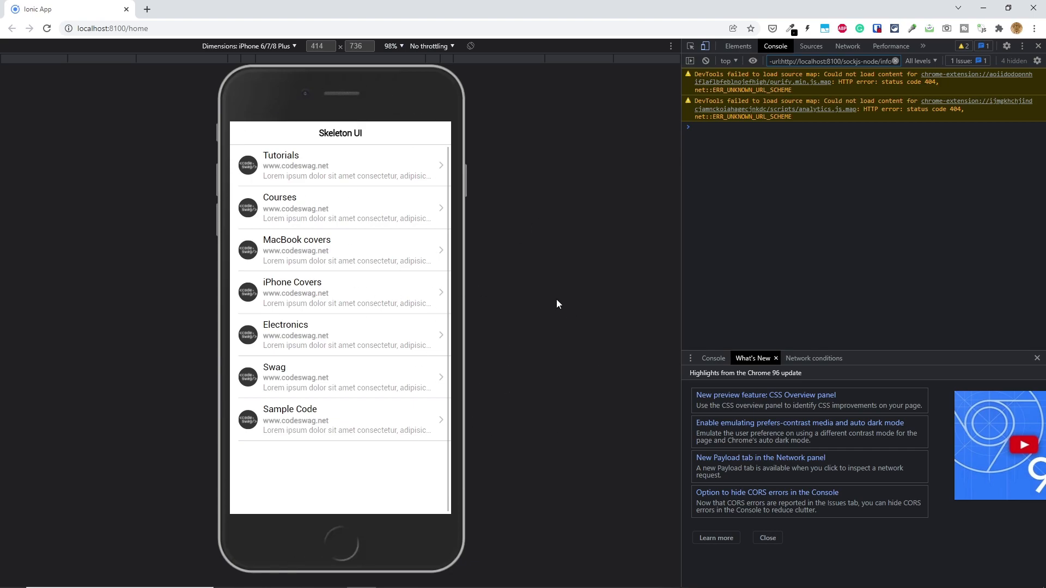
mouse_move(510, 390)
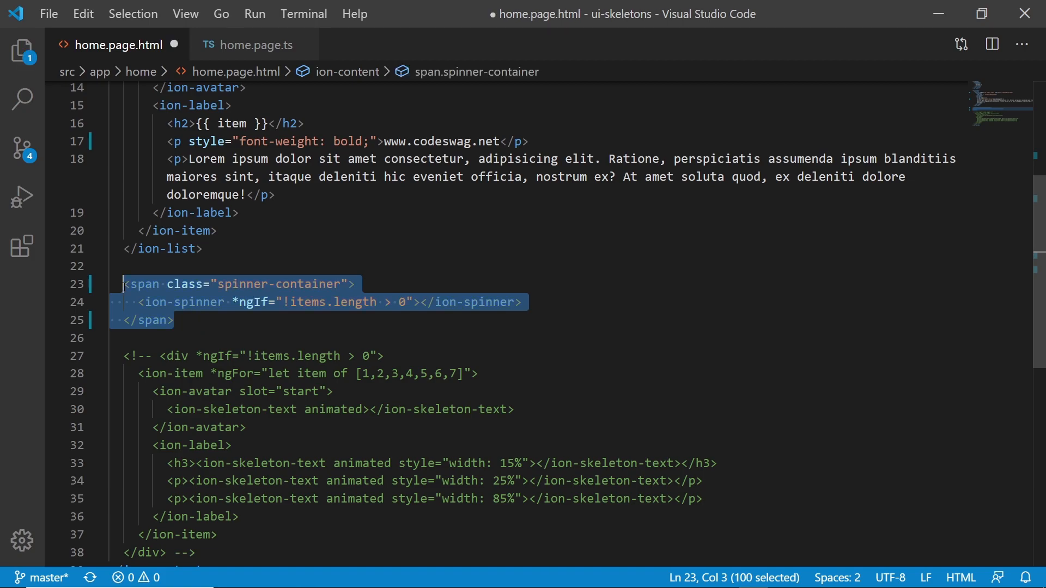
Step: Select the '!' negation in the spinner container's ngIf condition and save home.page.html
click(173, 321)
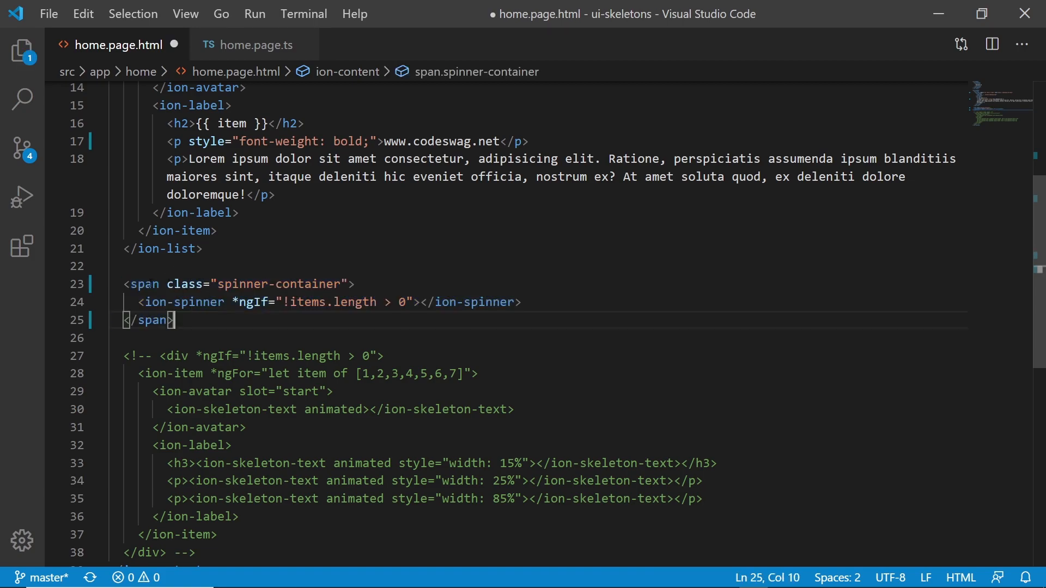
double_click(144, 284)
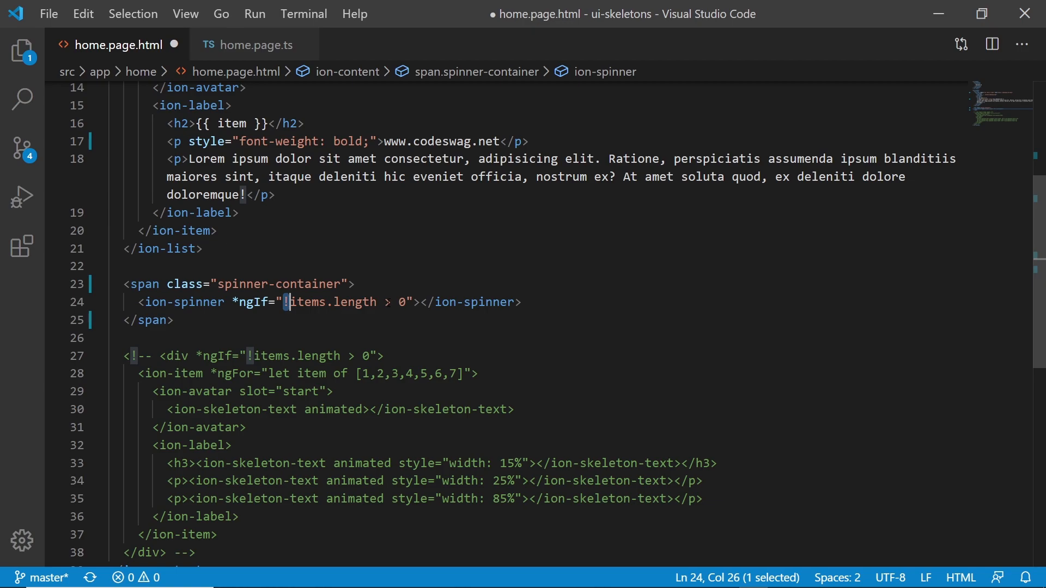
key(ctrl+s)
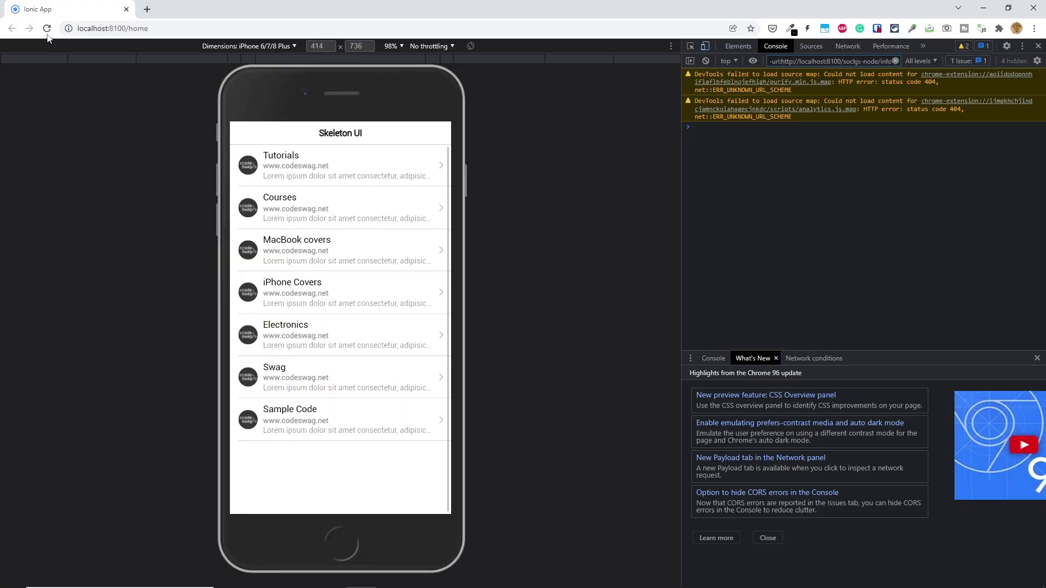
Step: Reload the Skeleton UI page in Chrome and watch the seven-item list load
click(47, 29)
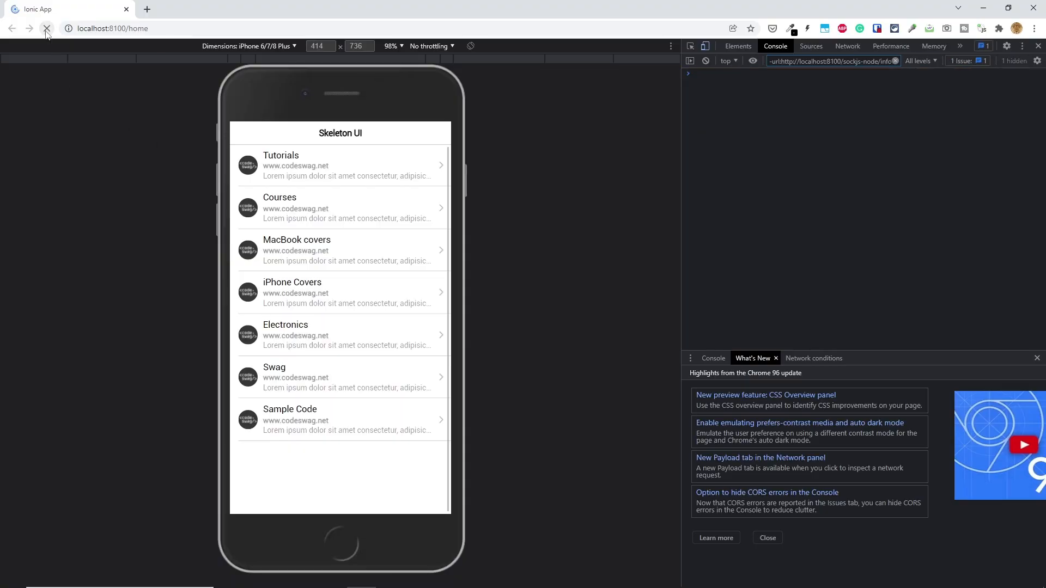
click(47, 28)
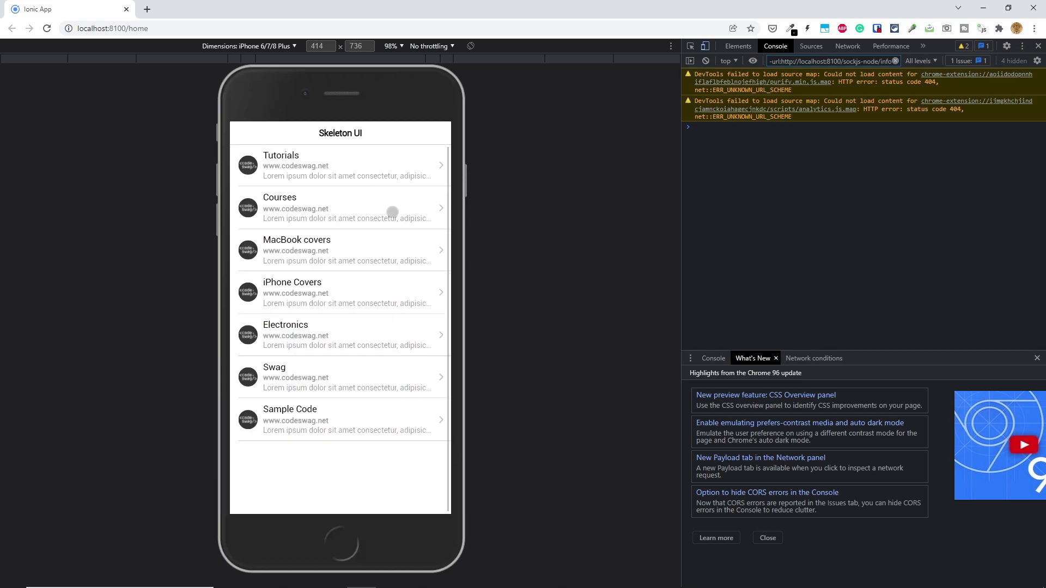
mouse_move(496, 183)
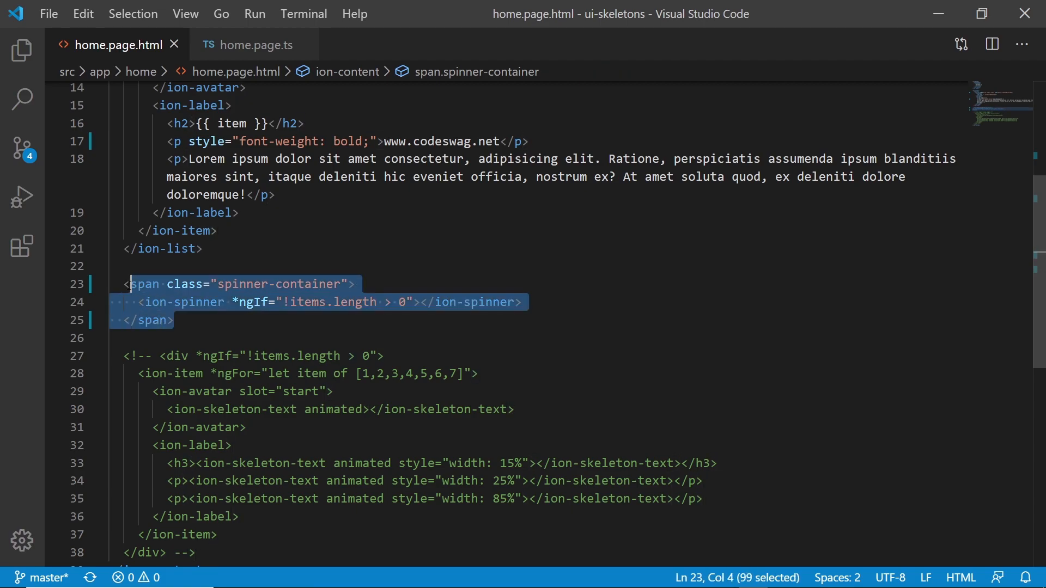
Step: Comment out the spinner span and uncomment the skeleton placeholder div block
key(shift+left)
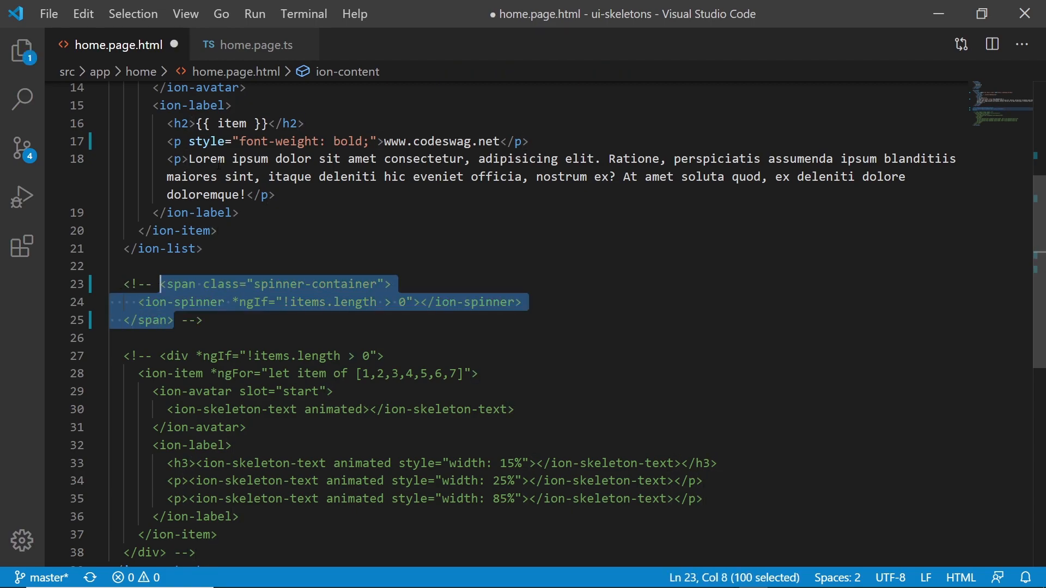
scroll(down, 3)
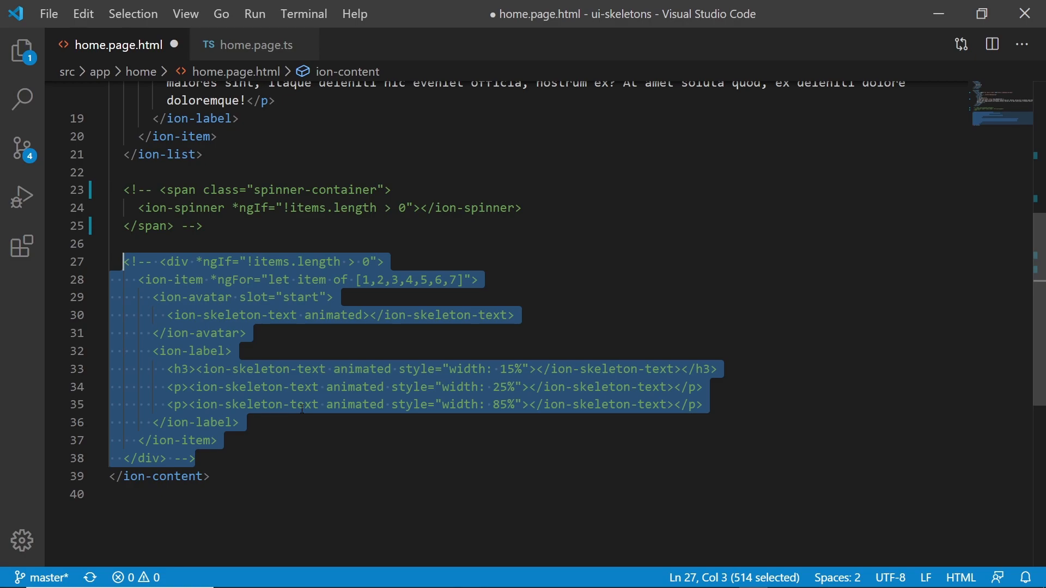
key(ctrl+/)
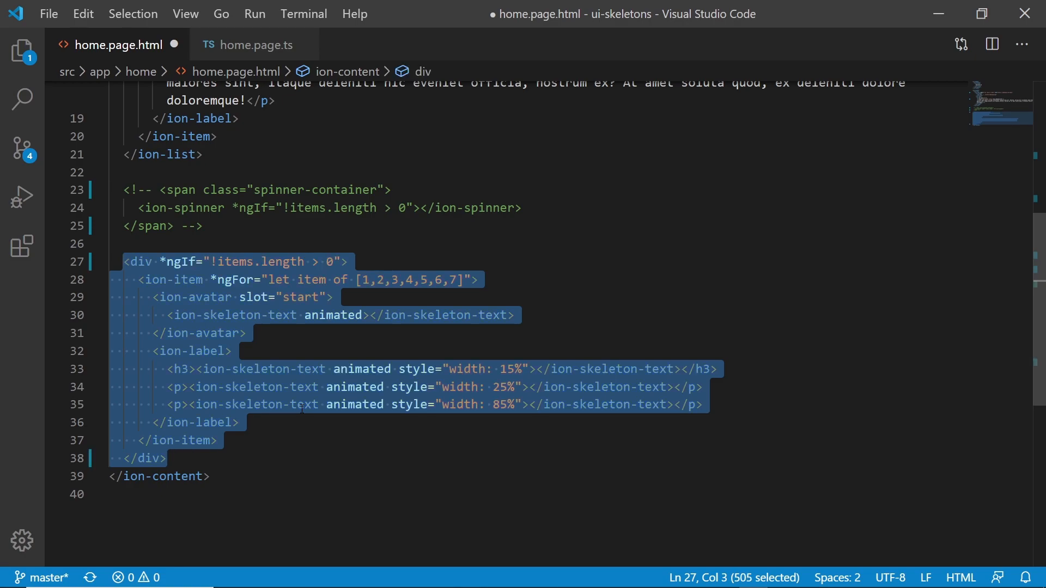
click(140, 260)
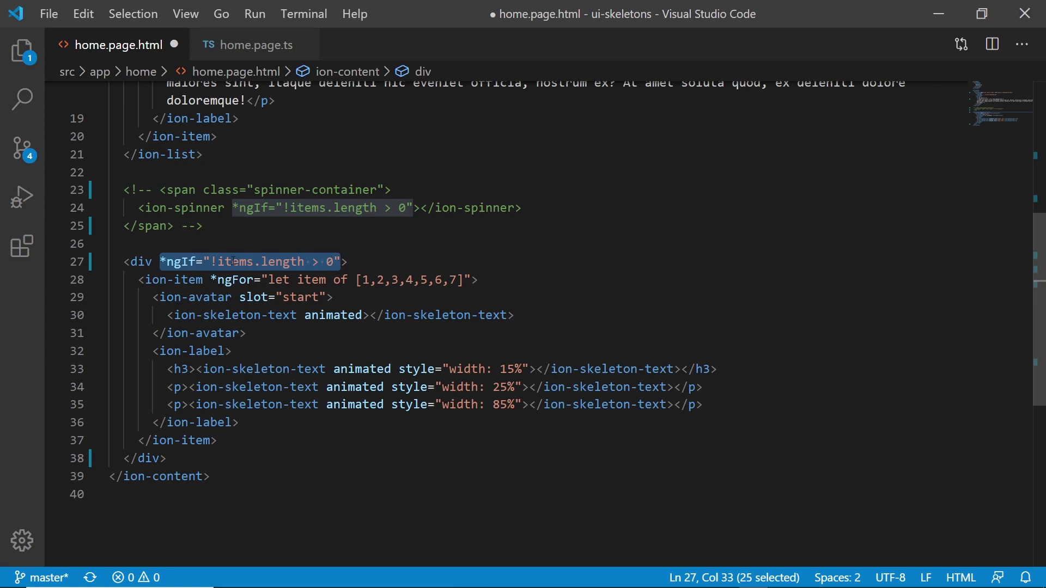
click(154, 279)
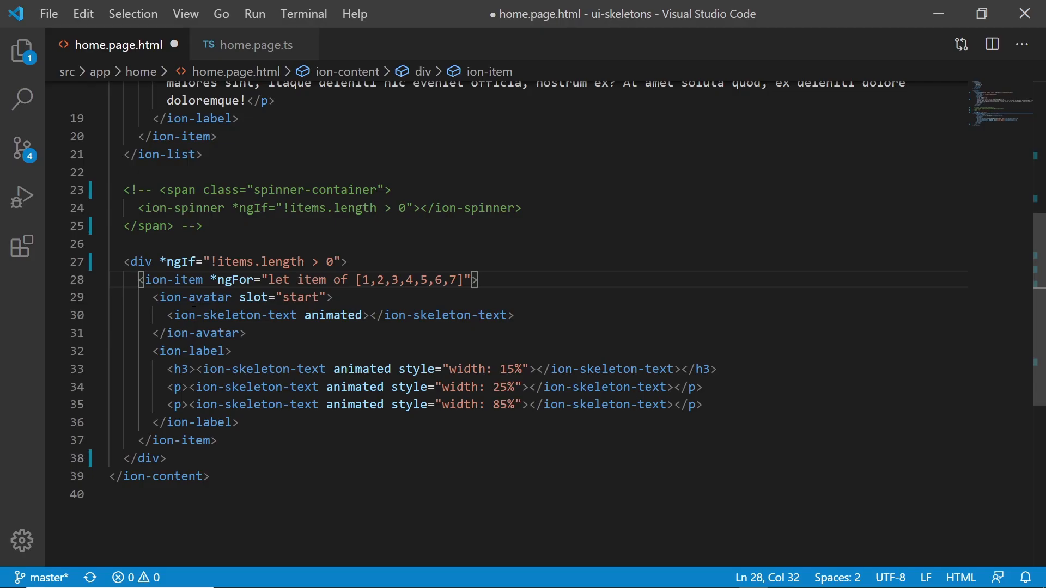
scroll(up, 3)
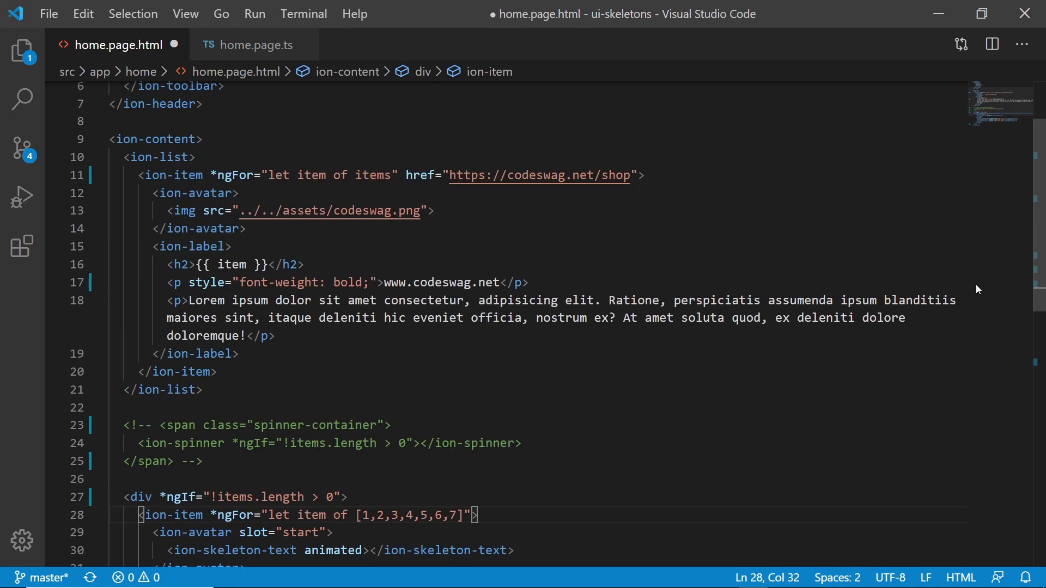
scroll(down, 3)
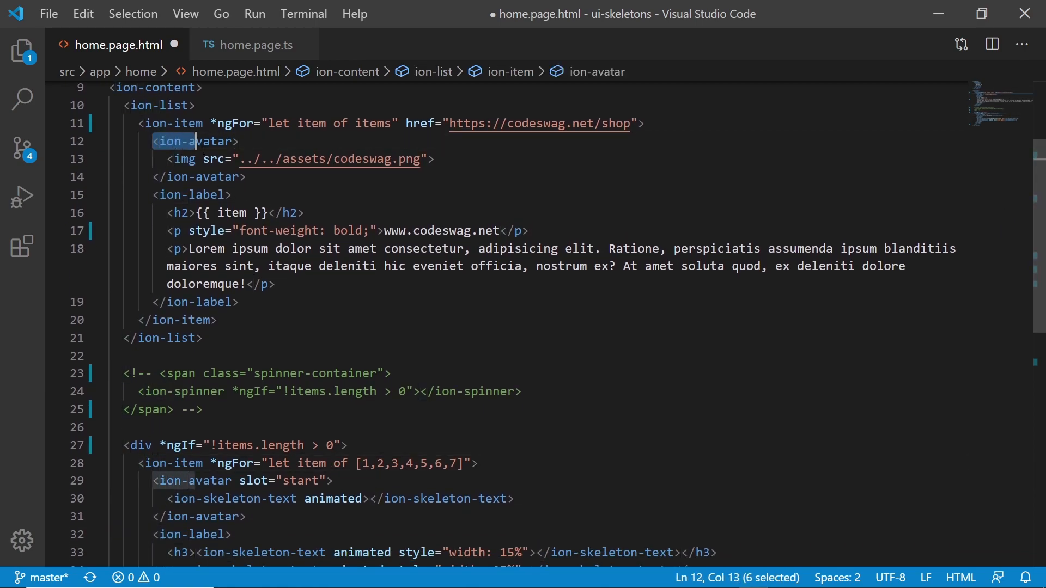
drag(193, 140, 247, 177)
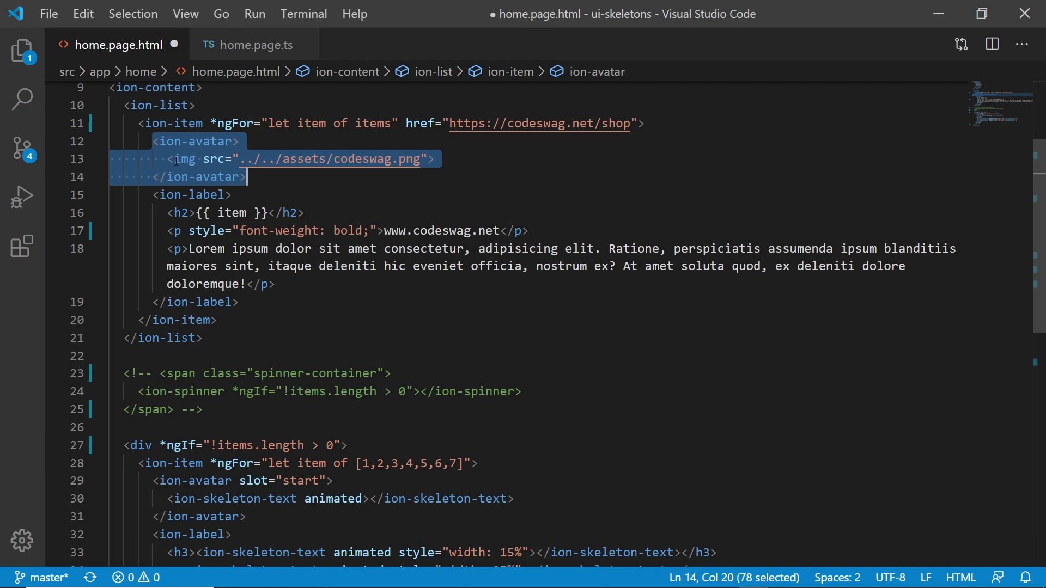
click(184, 159)
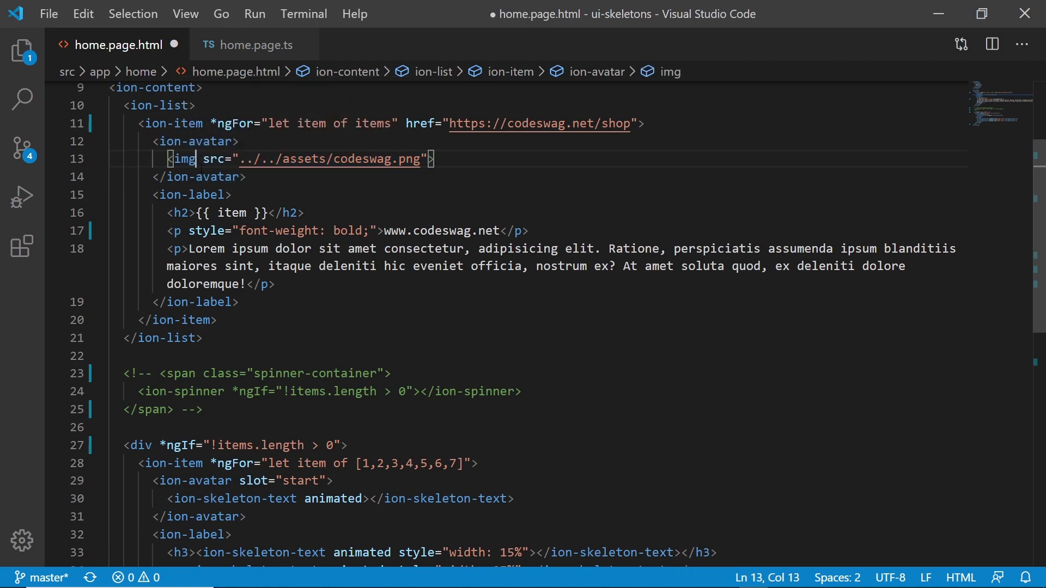
click(154, 481)
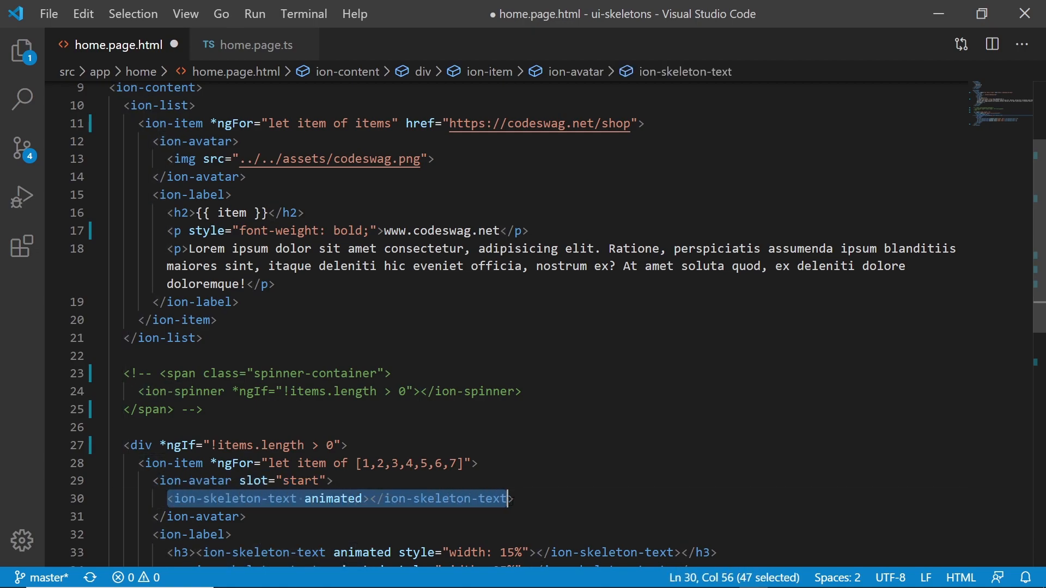
click(366, 498)
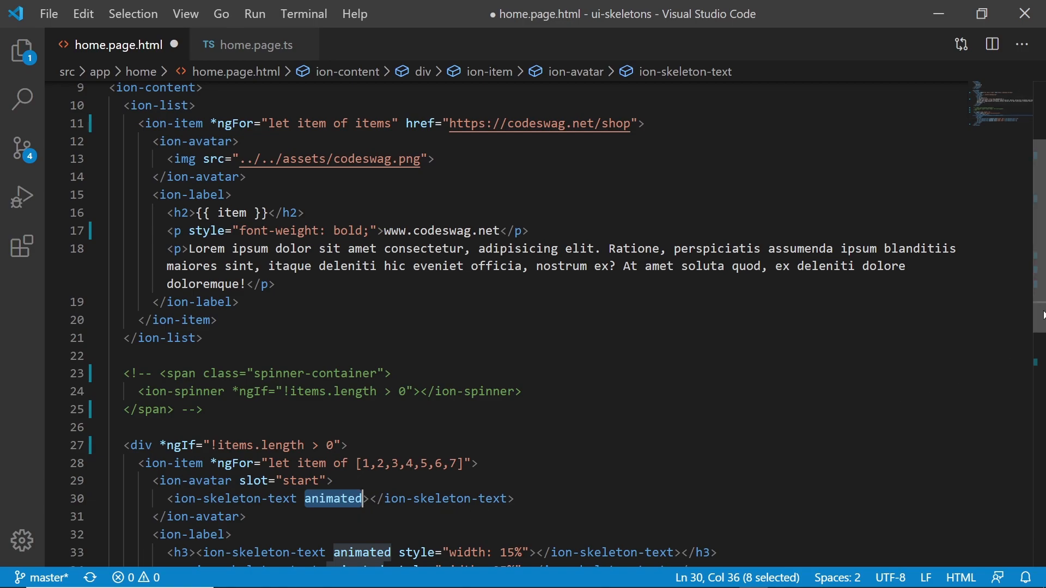
scroll(down, 3)
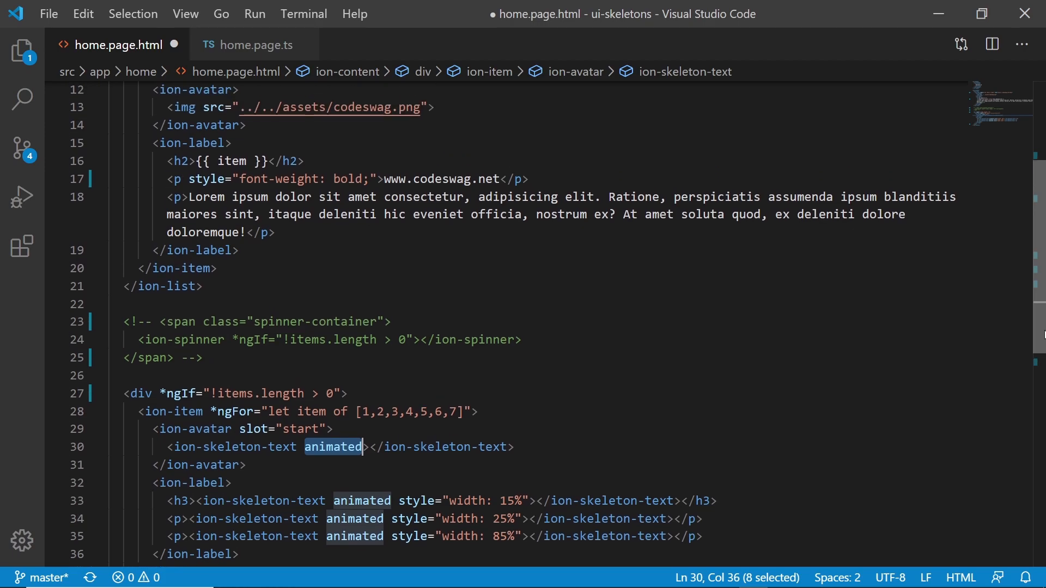
click(191, 142)
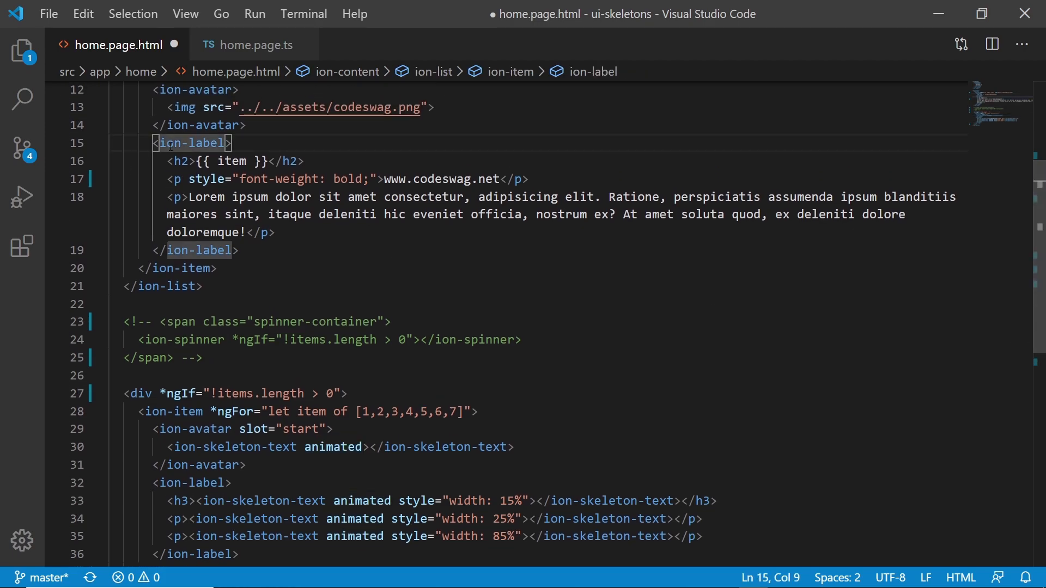
click(176, 161)
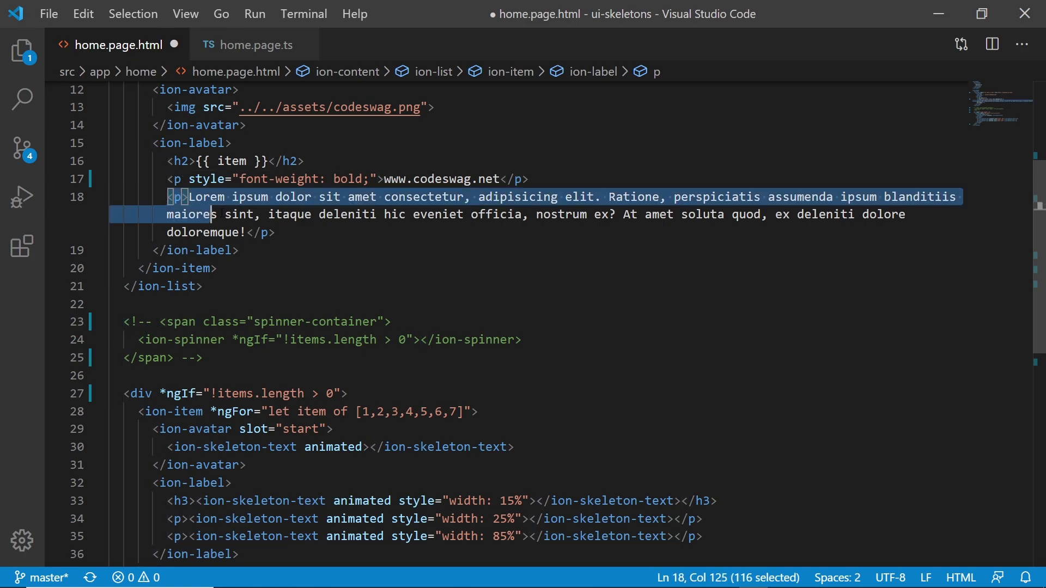
drag(212, 214, 270, 232)
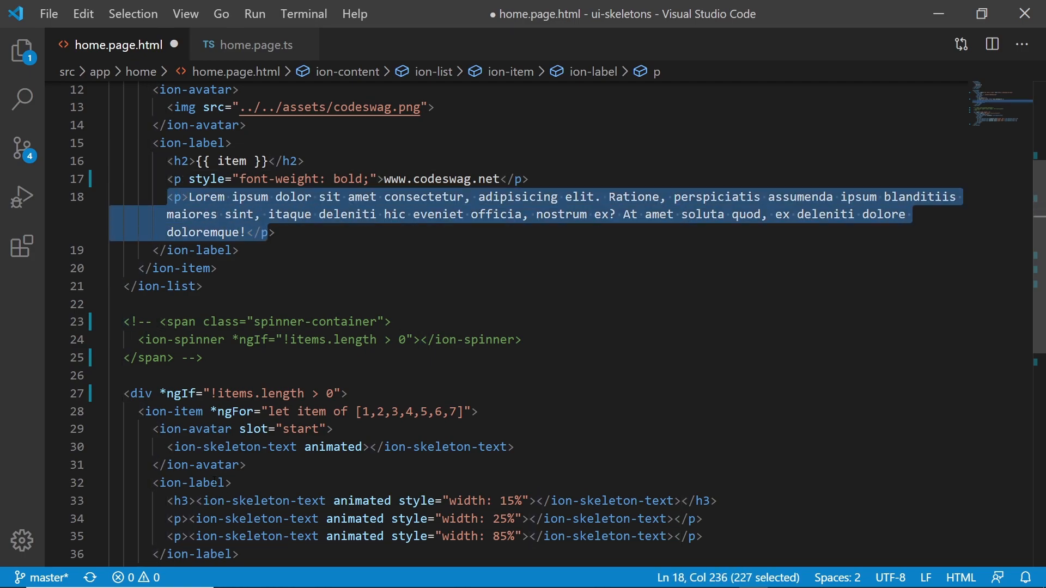
double_click(178, 501)
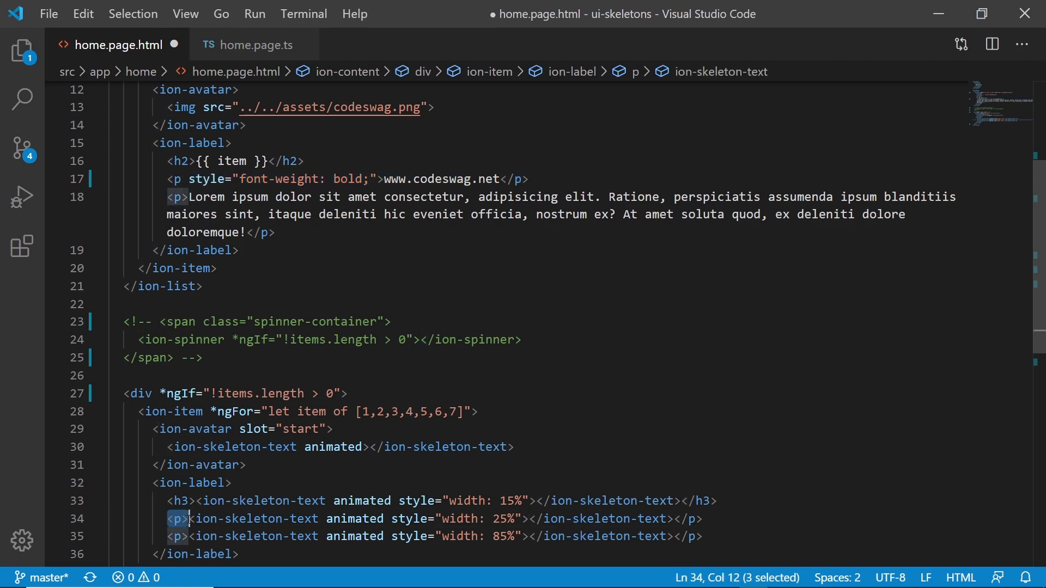
mouse_move(196, 521)
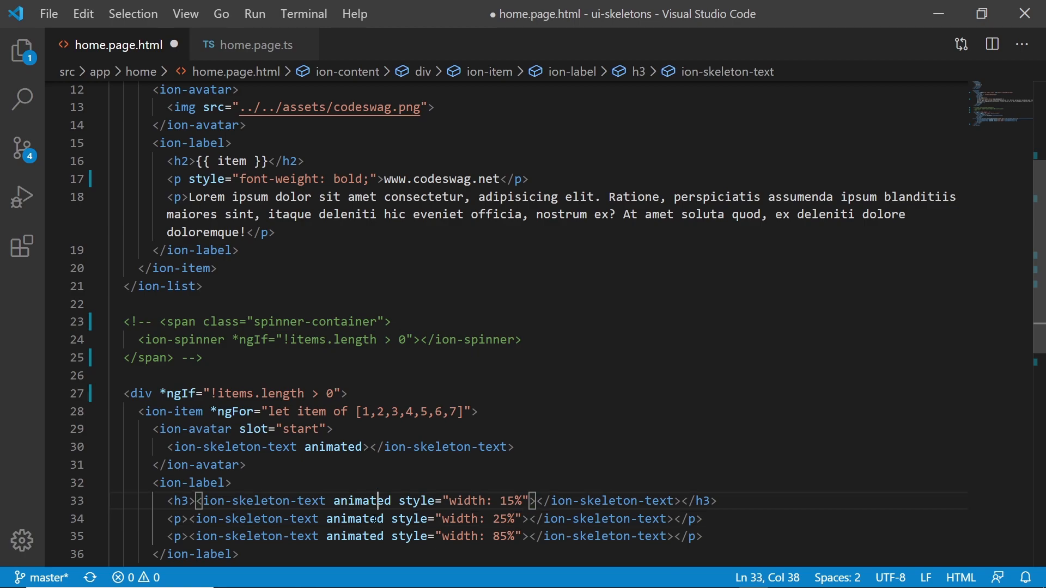
click(526, 536)
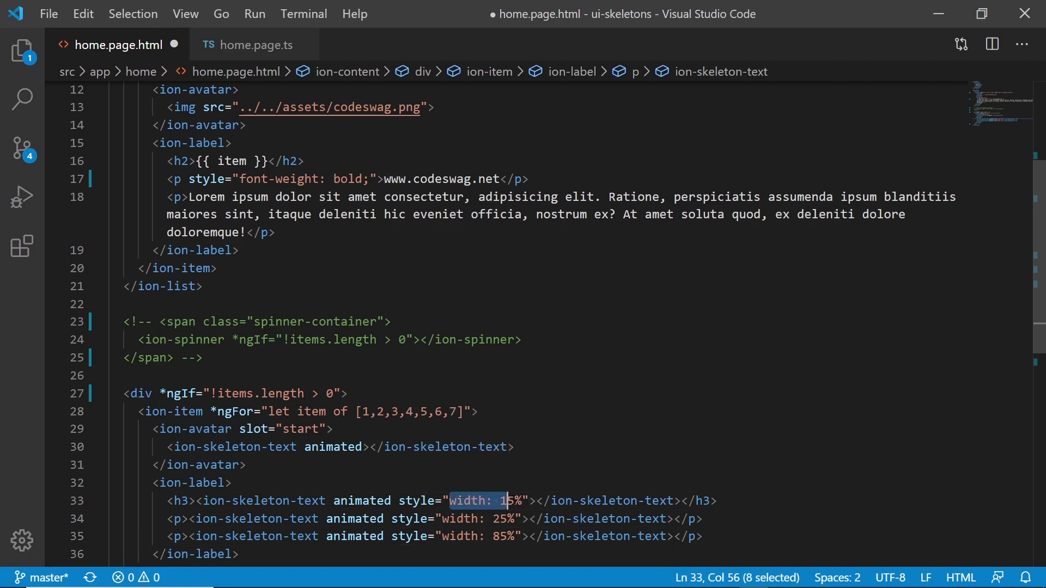
click(414, 501)
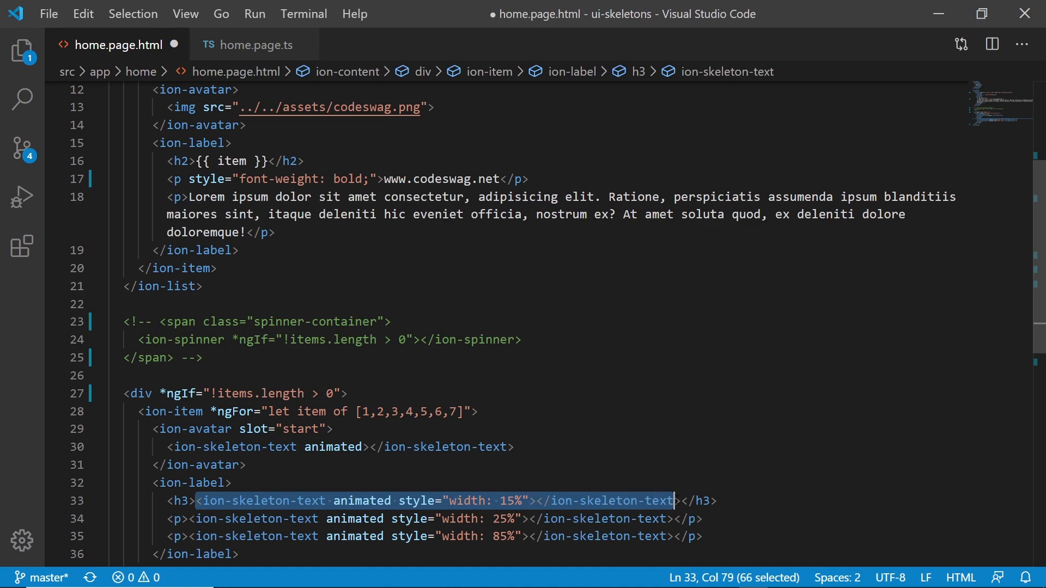
key(shift+right)
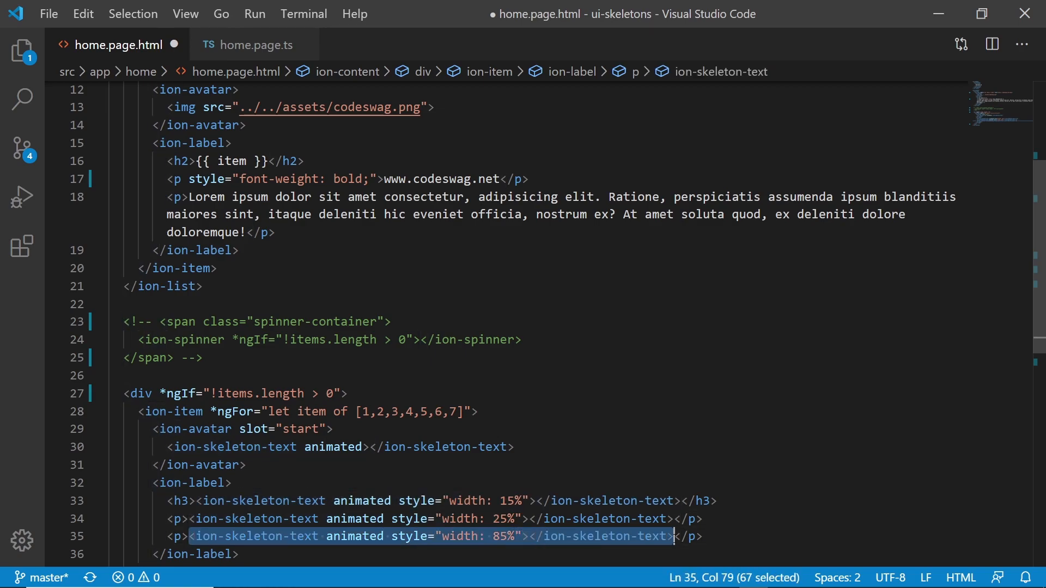
click(450, 501)
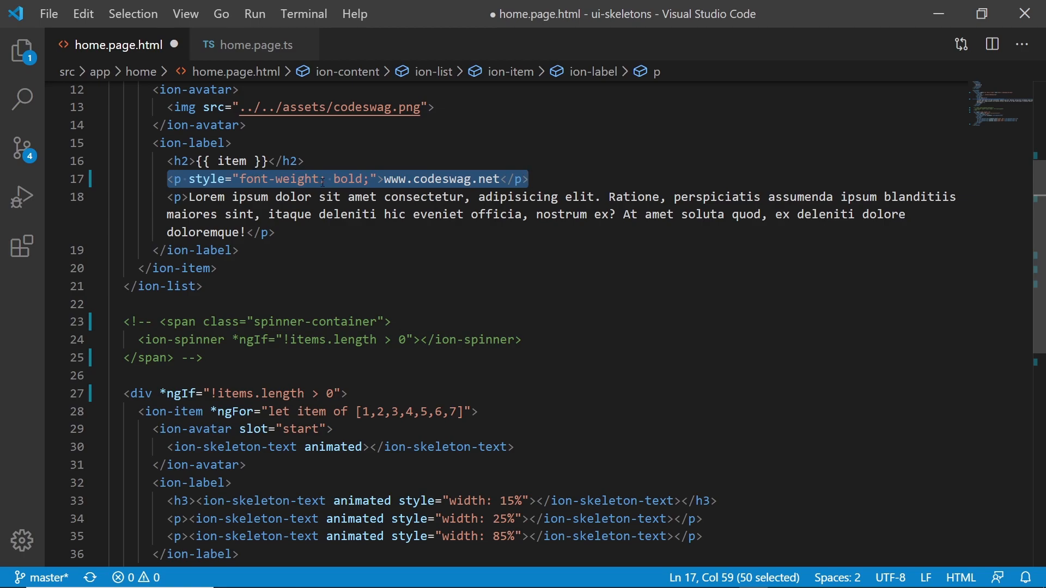
mouse_move(277, 179)
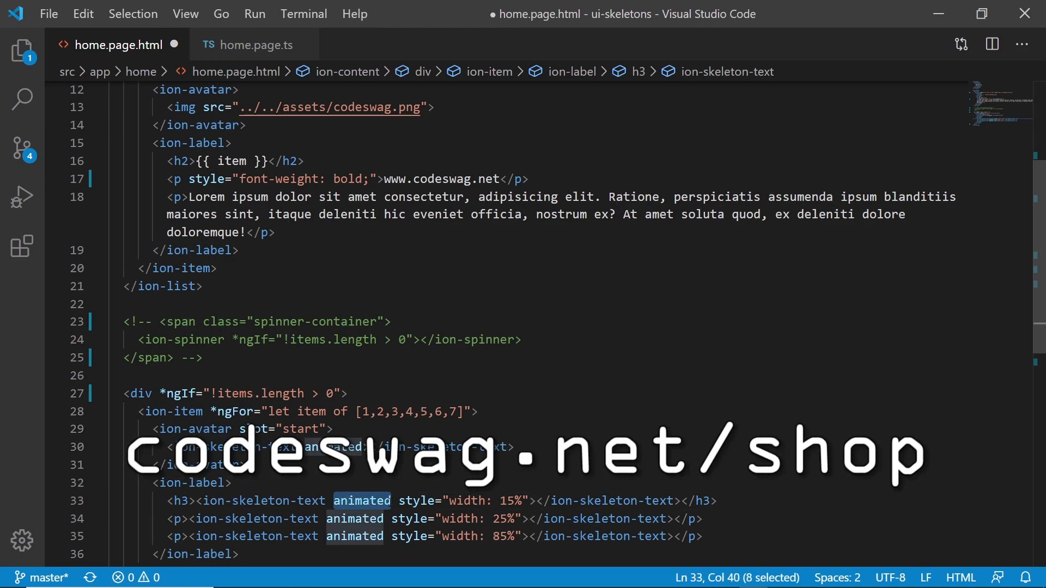
click(397, 501)
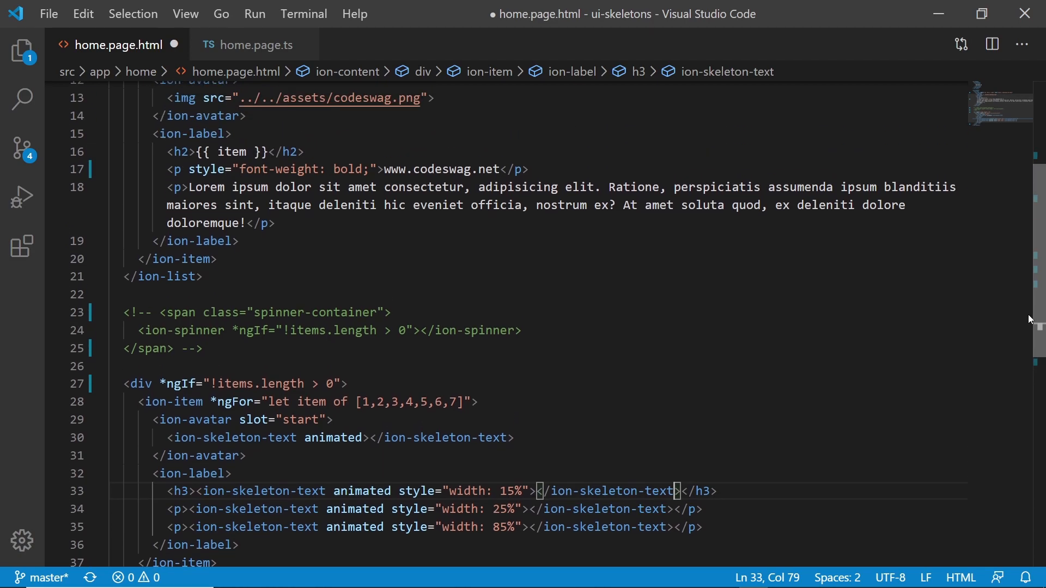
scroll(up, 3)
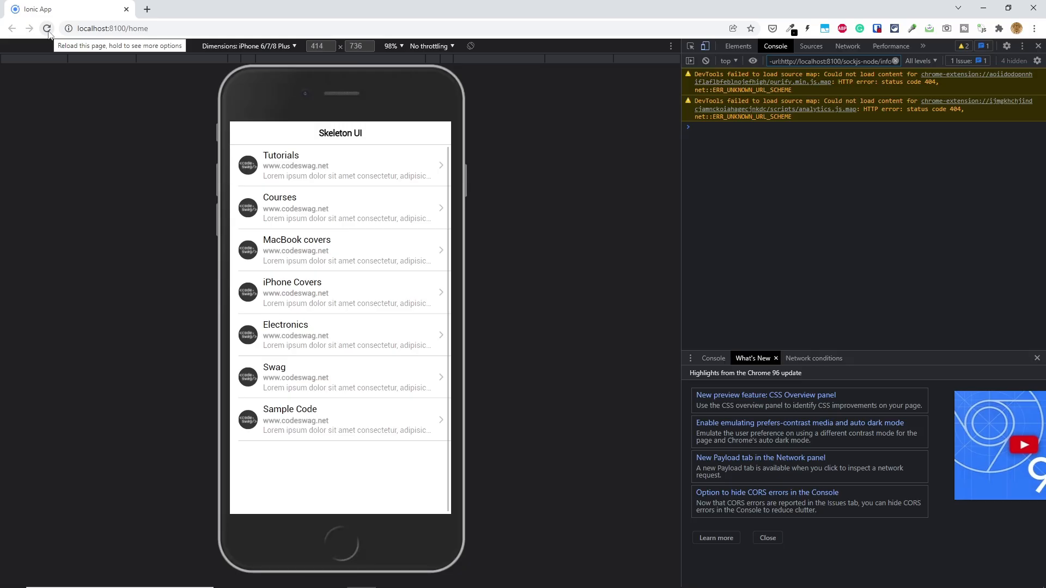
Step: Reload localhost:8100/home in Chrome to reload the seven-item list
click(47, 28)
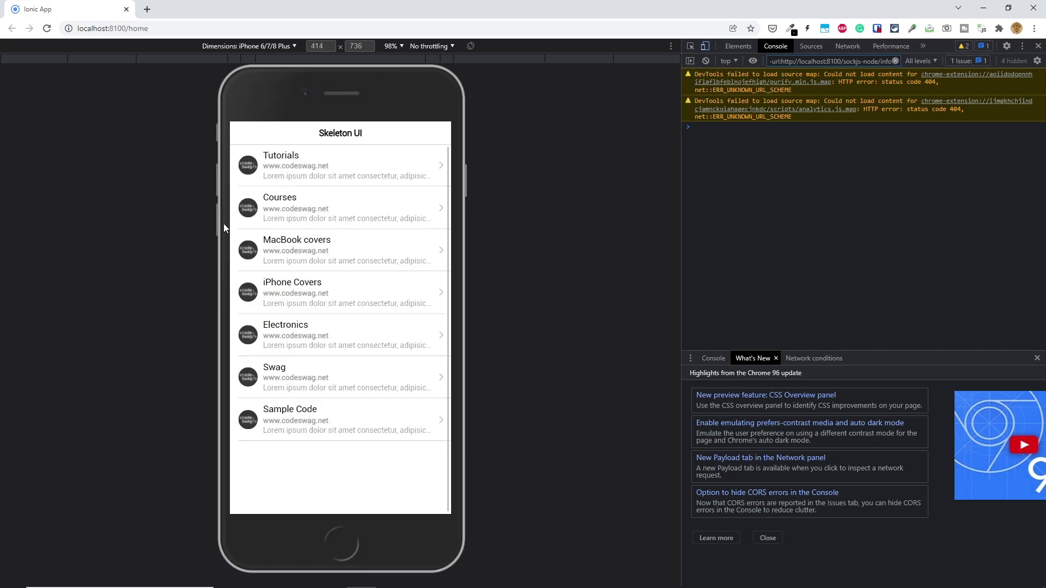
mouse_move(108, 313)
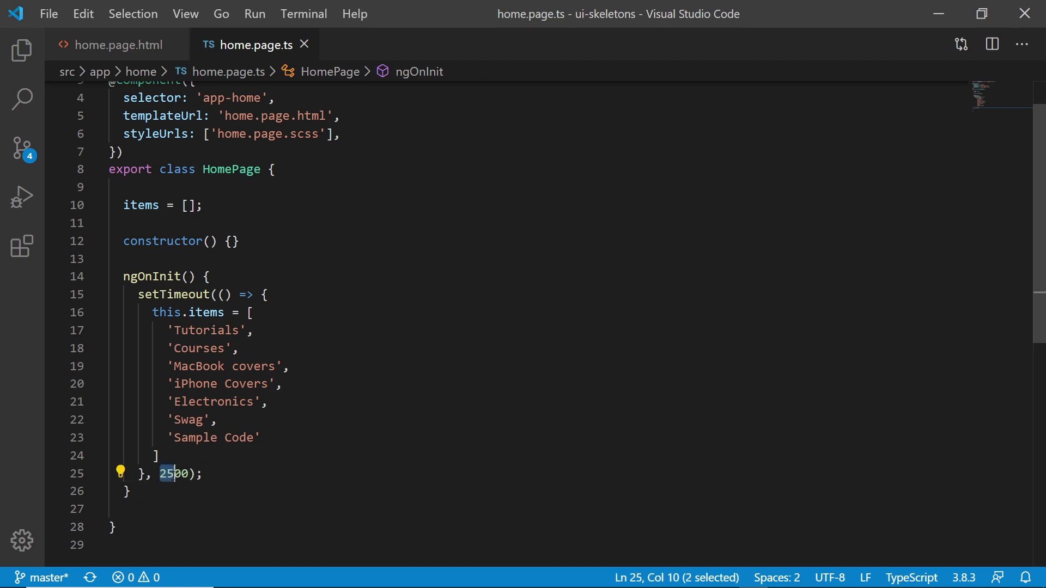
Step: Change the setTimeout delay from 2500 to 6000 in home.page.ts and save
text(6000)
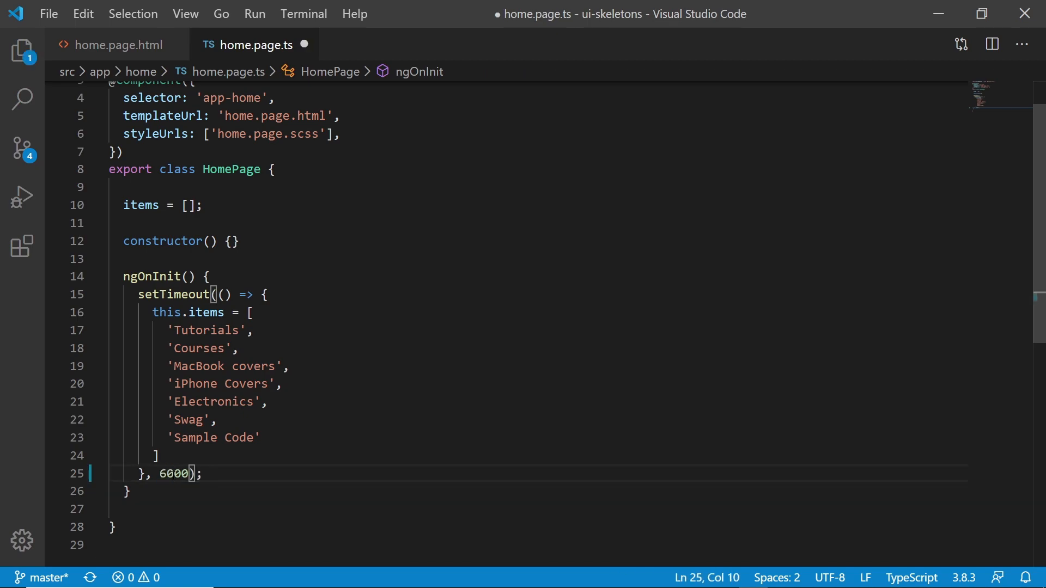
key(ctrl+s)
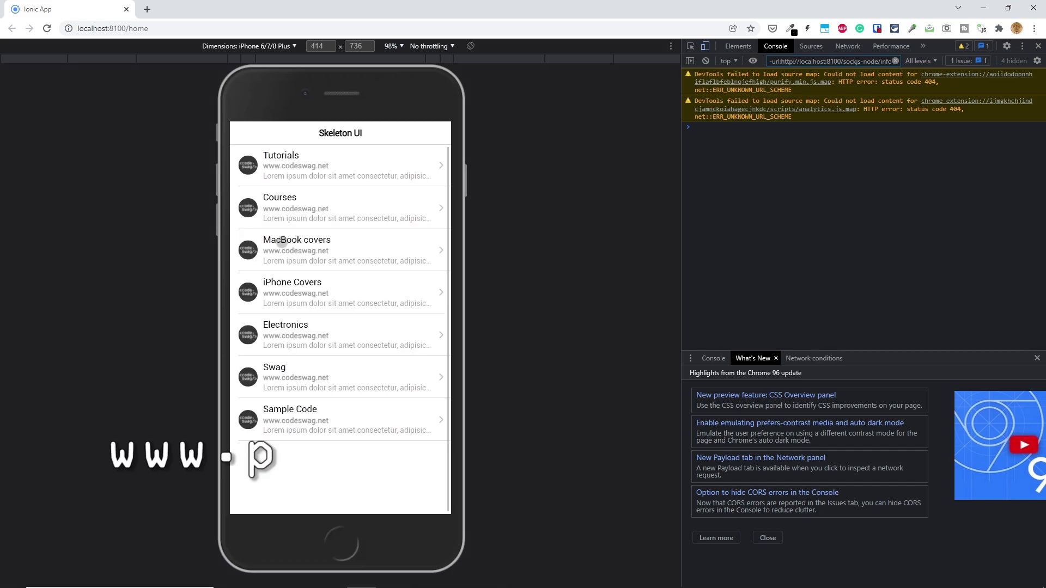
Step: Reload localhost:8100/home in Chrome and watch the list load after 6 seconds
click(46, 28)
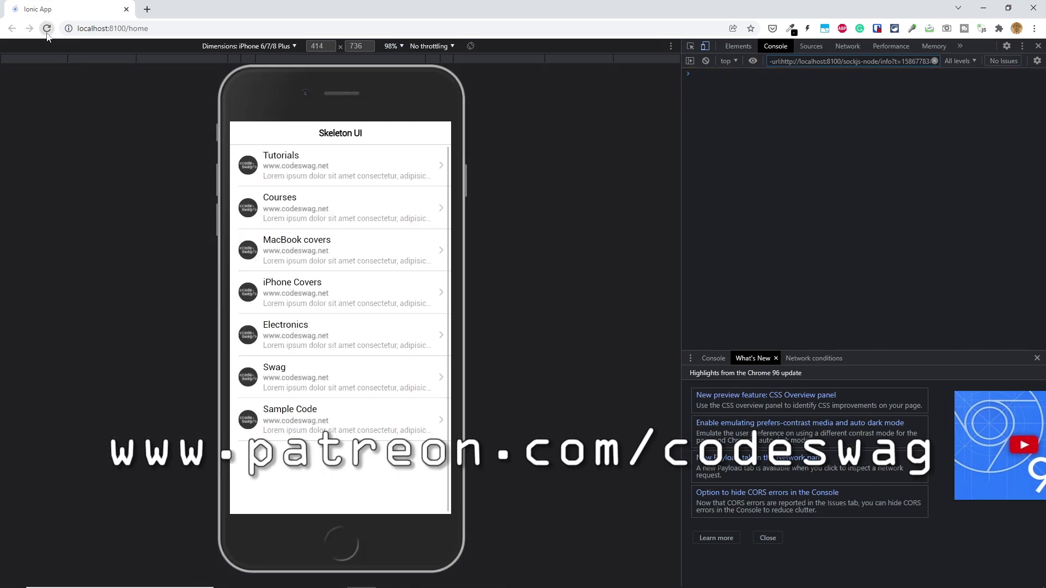
click(47, 27)
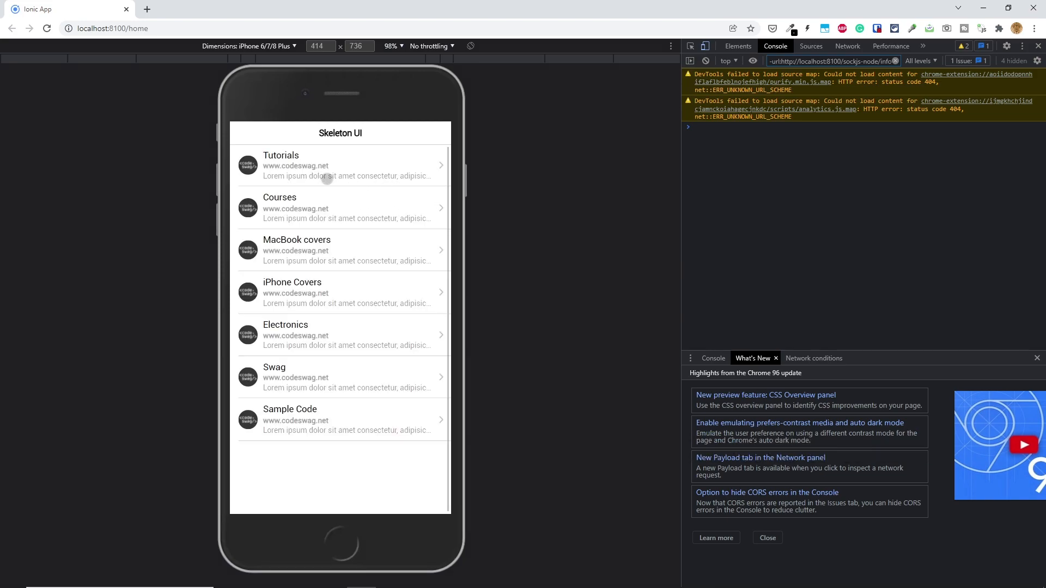
mouse_move(550, 316)
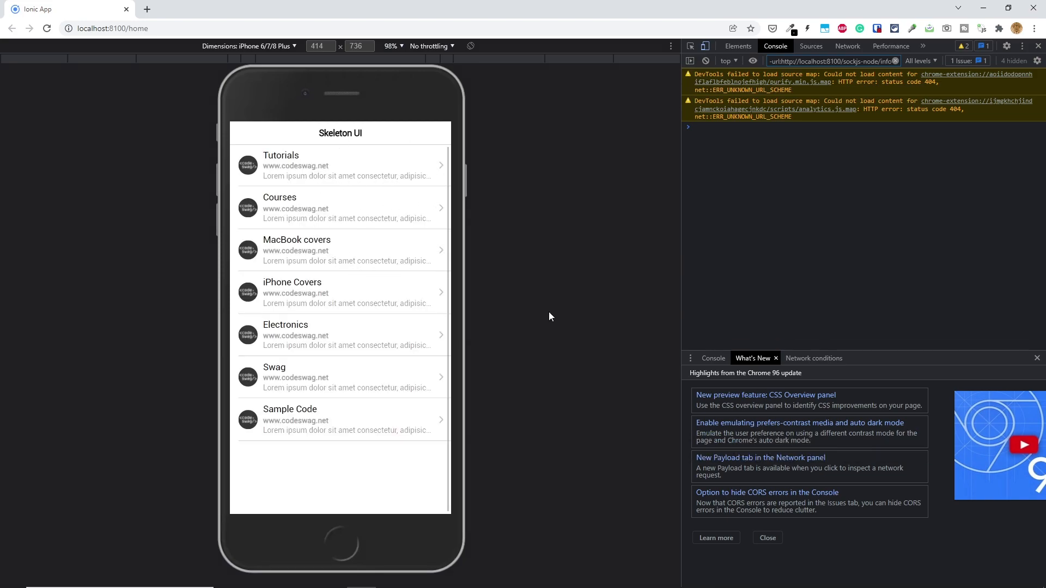
mouse_move(571, 315)
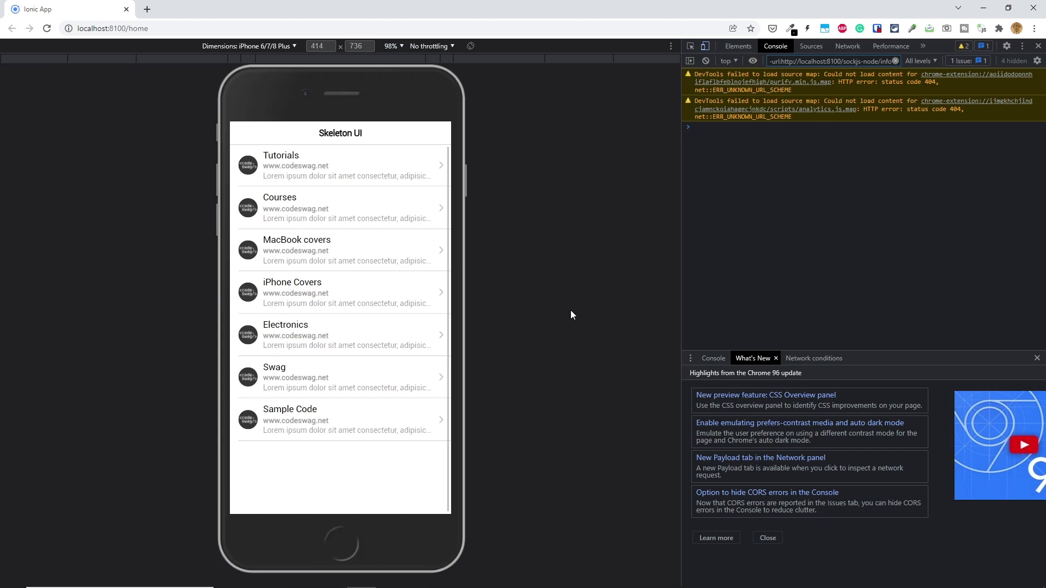